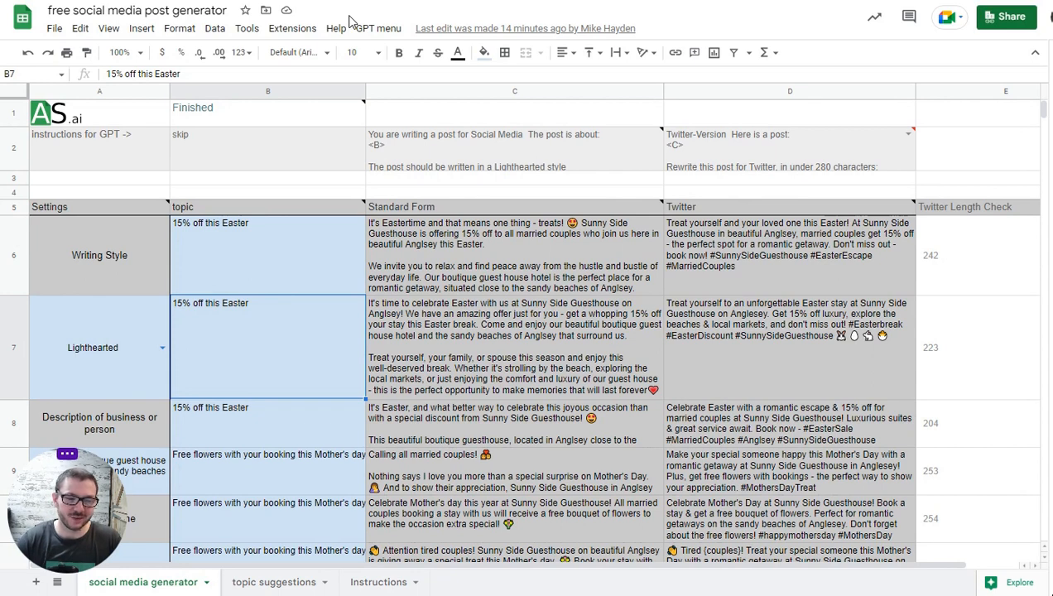
pyautogui.moveTo(609, 248)
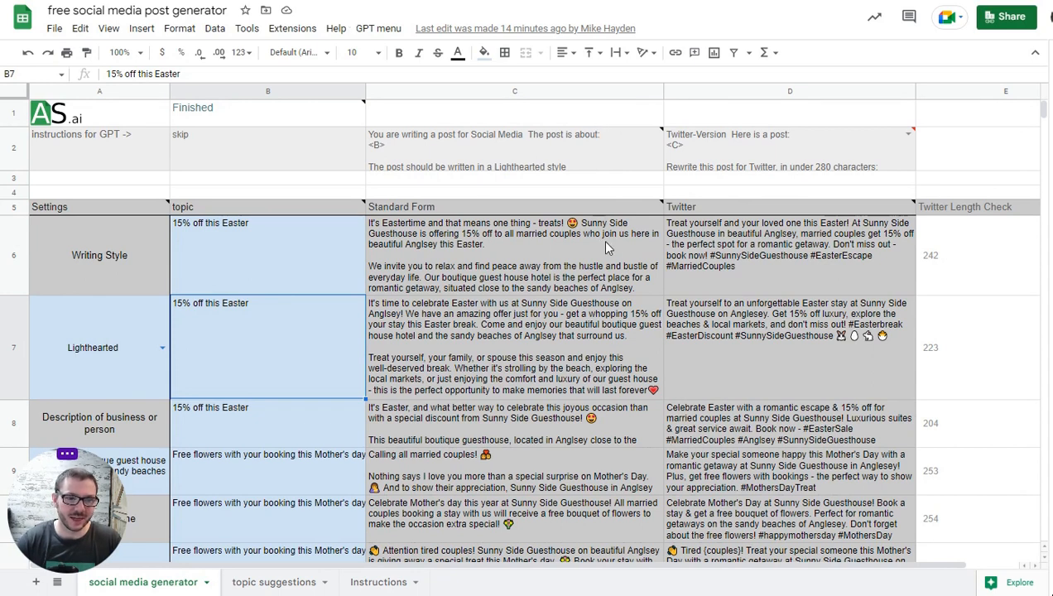
pyautogui.moveTo(522, 346)
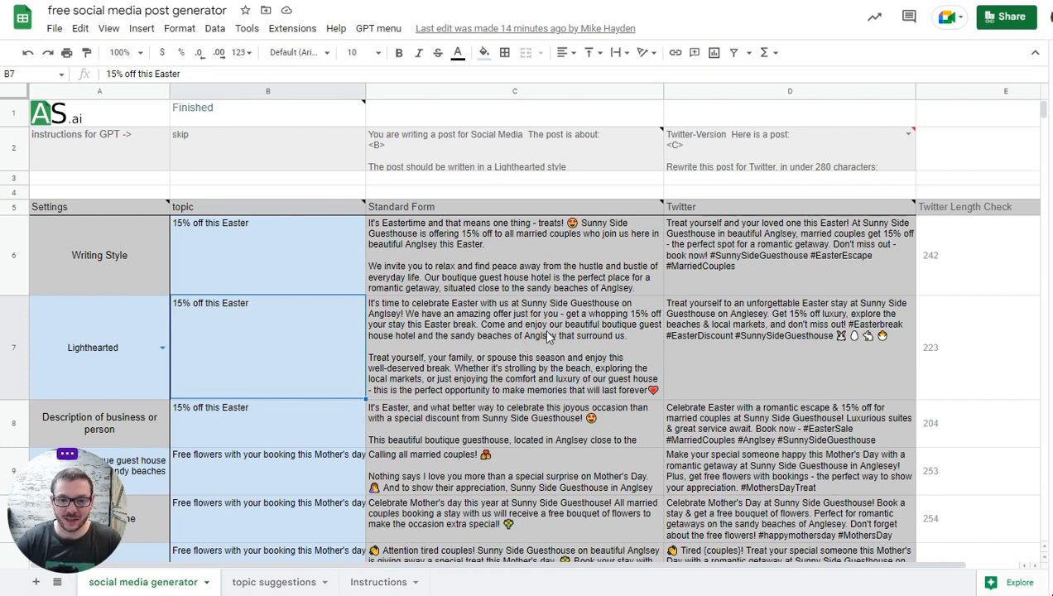
# Switch to the Instructions sheet to read the API key setup steps.
pyautogui.scroll(-3)
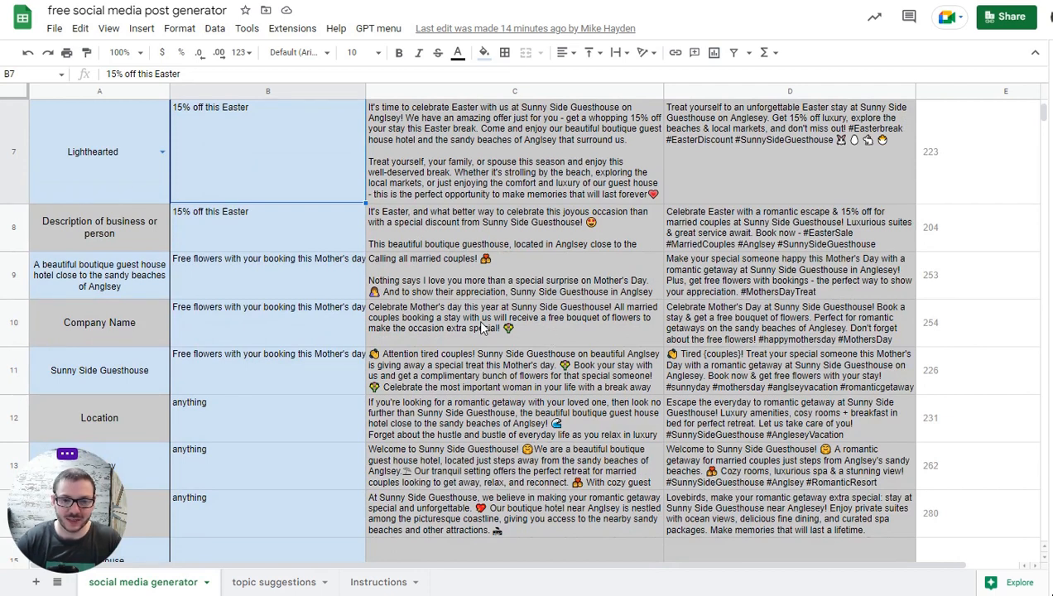
pyautogui.moveTo(429, 273)
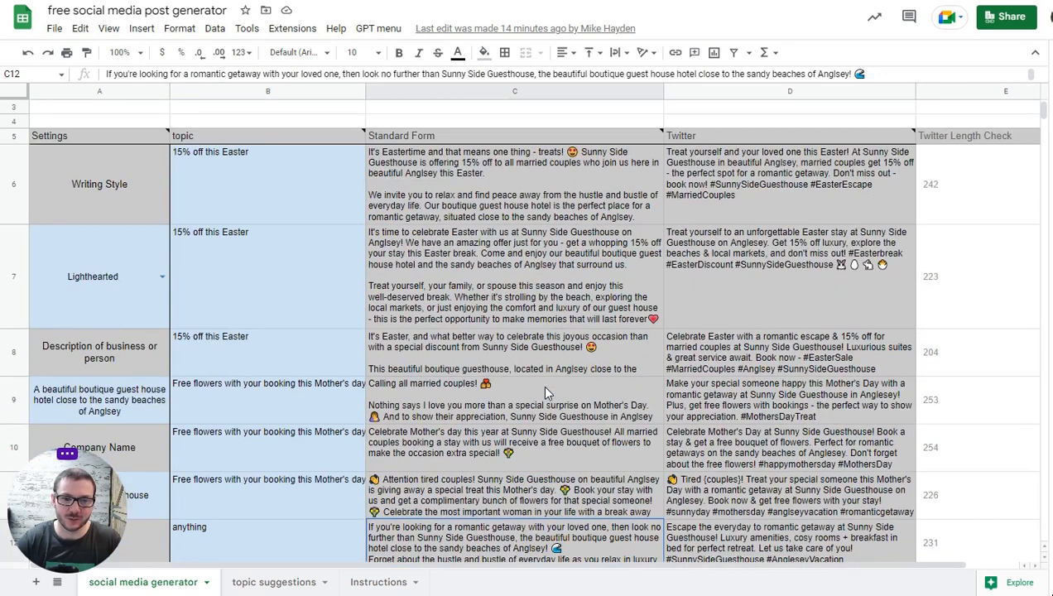
pyautogui.scroll(3)
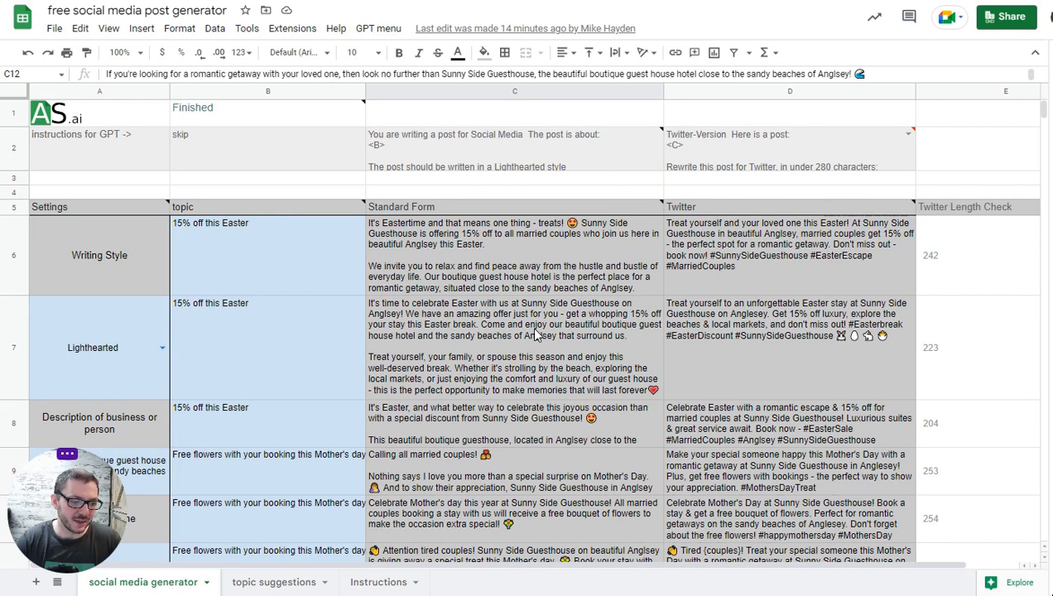
pyautogui.click(378, 26)
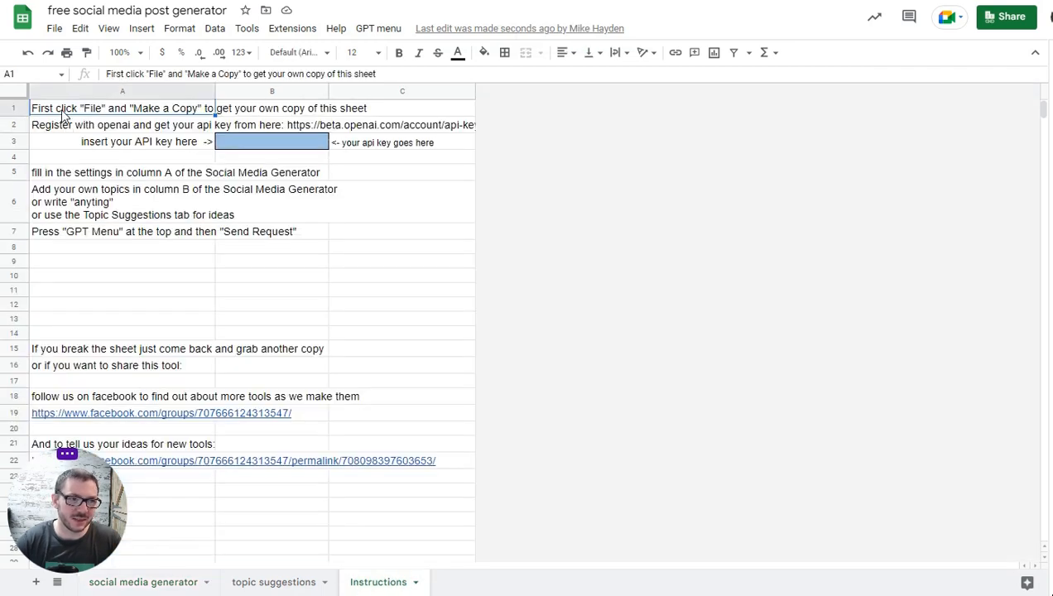
pyautogui.moveTo(68, 117)
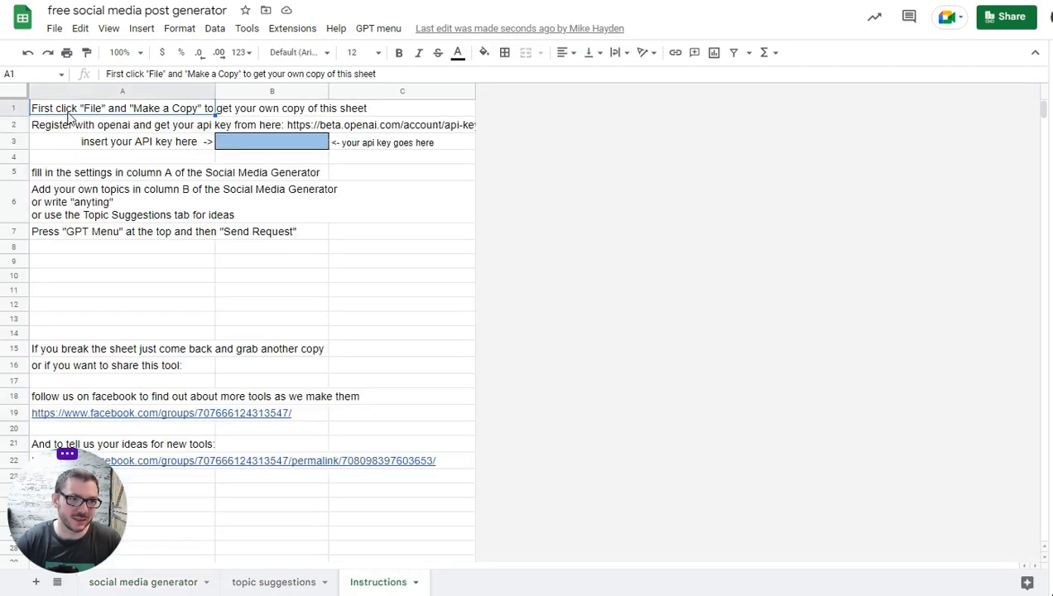
pyautogui.click(53, 28)
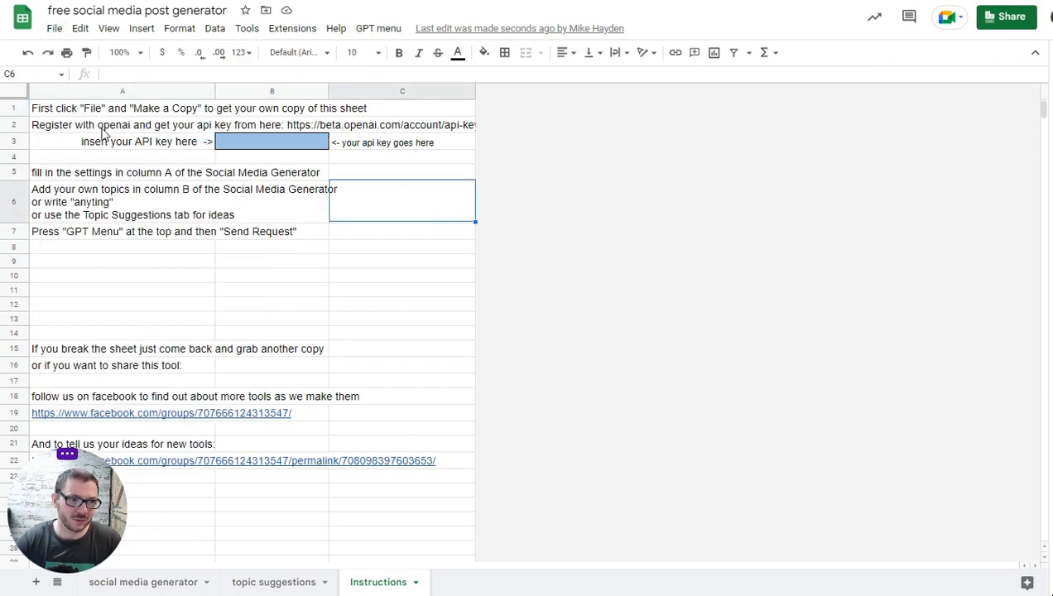
pyautogui.moveTo(125, 133)
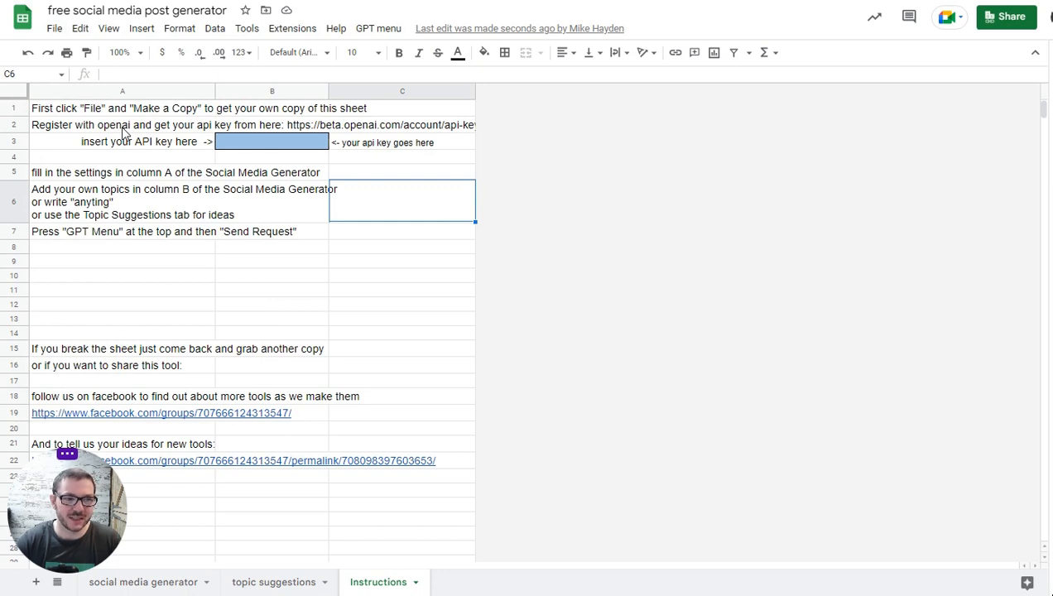
pyautogui.moveTo(142, 113)
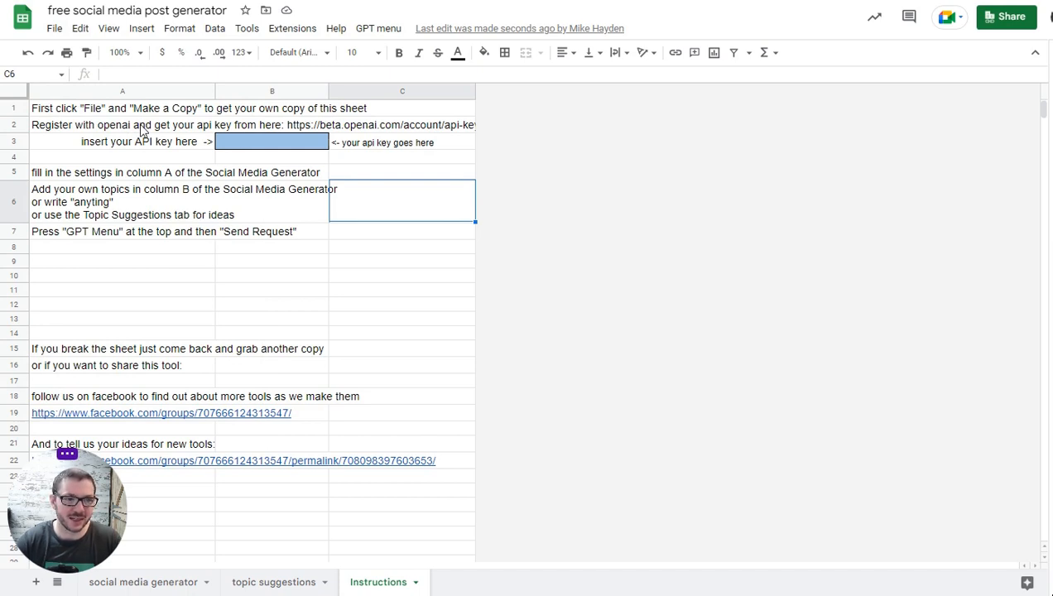
pyautogui.moveTo(308, 245)
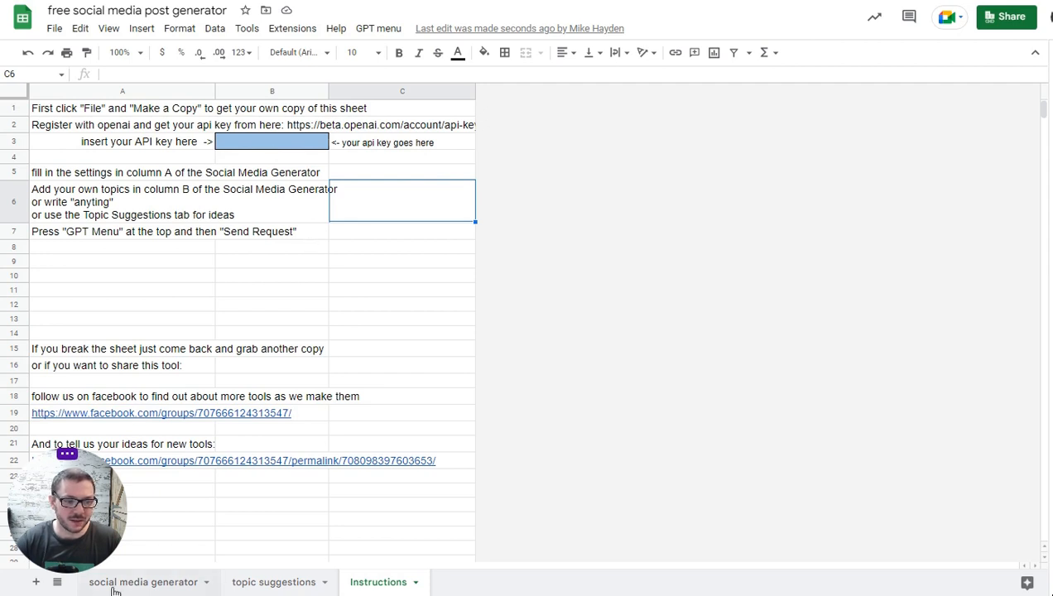
# Return to the social media generator sheet and review the Writing Style dropdown and settings column.
pyautogui.click(142, 582)
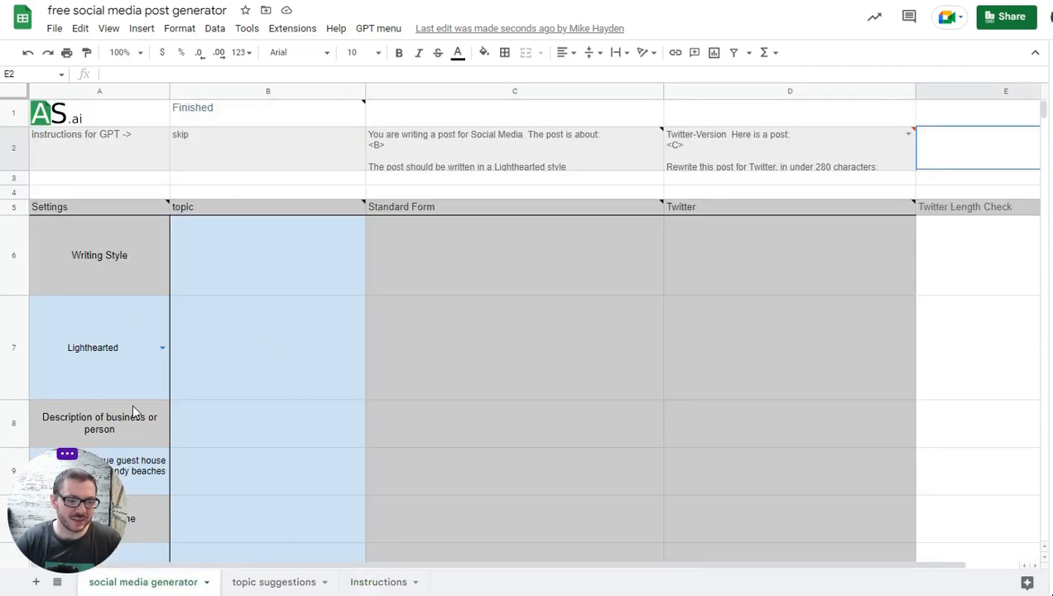
pyautogui.moveTo(140, 268)
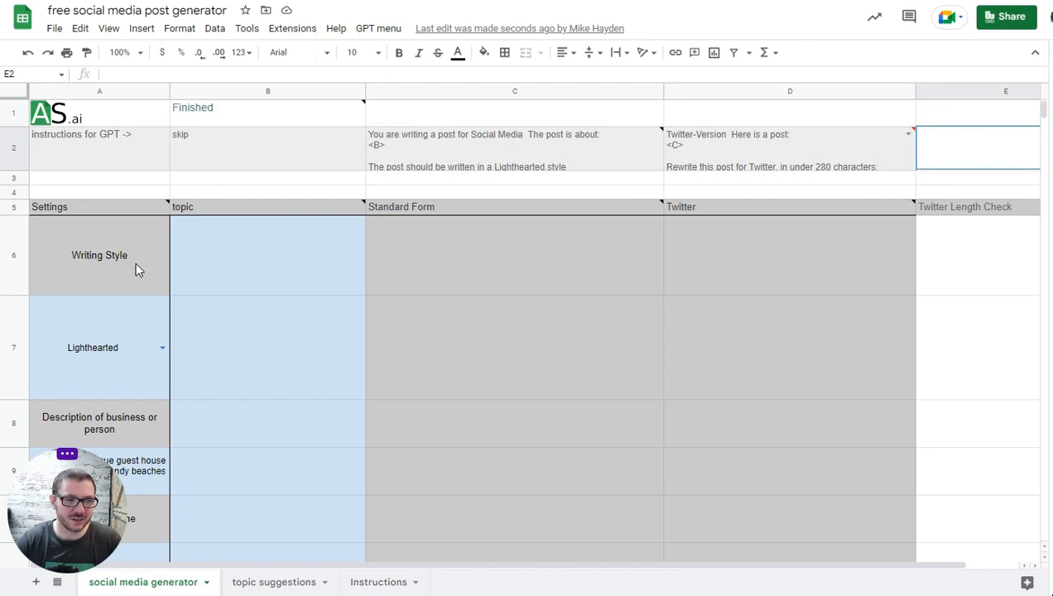
pyautogui.scroll(-3)
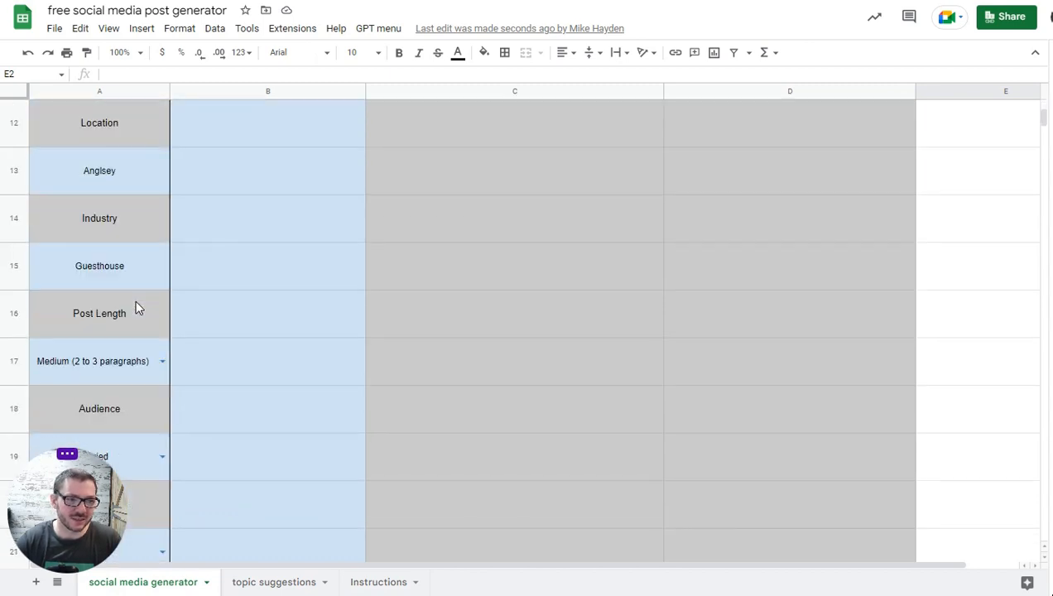
pyautogui.scroll(-3)
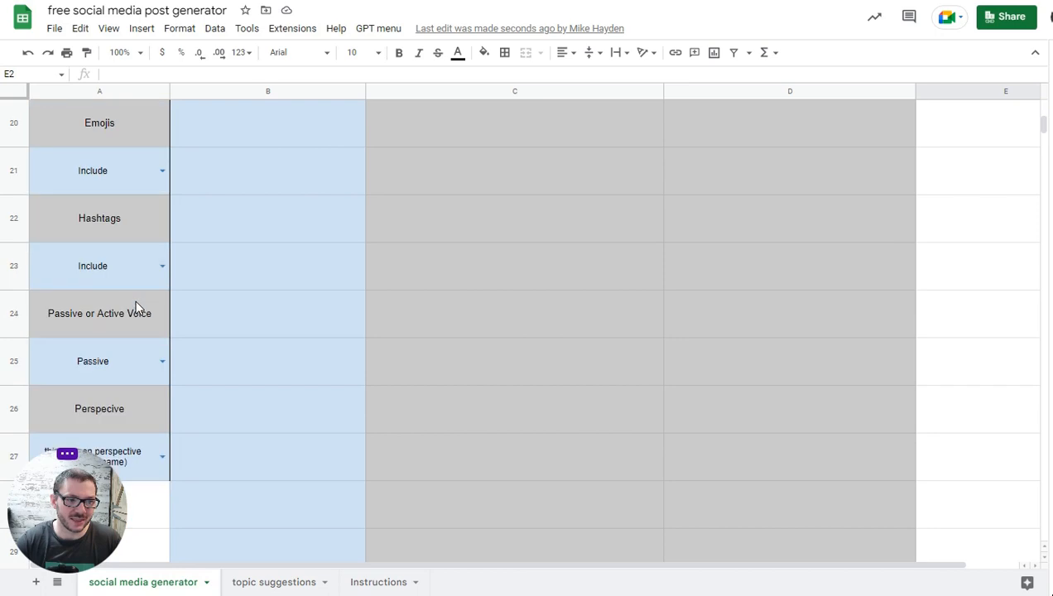
pyautogui.scroll(3)
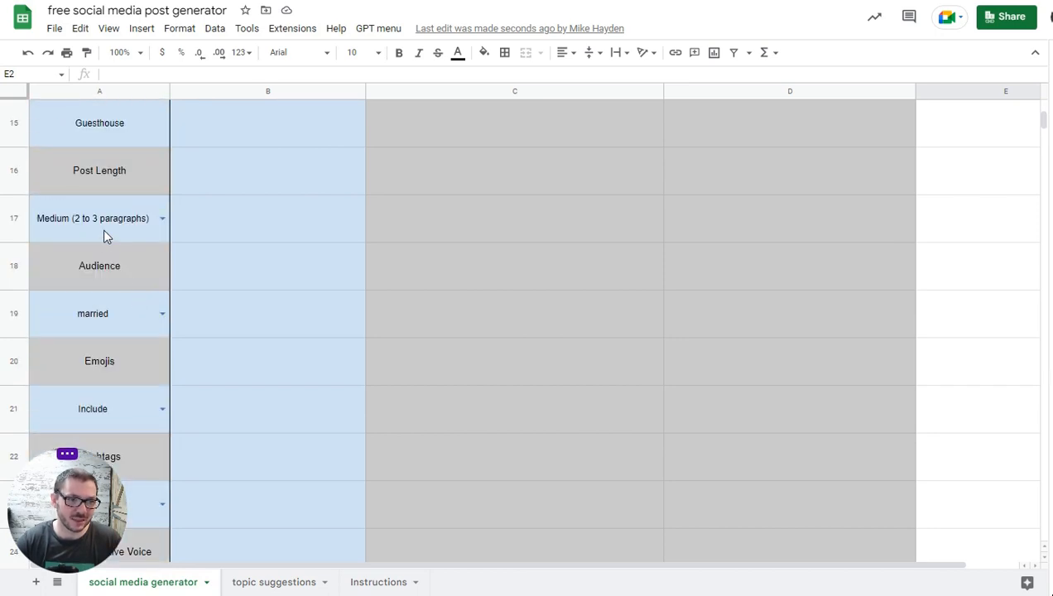
pyautogui.moveTo(119, 229)
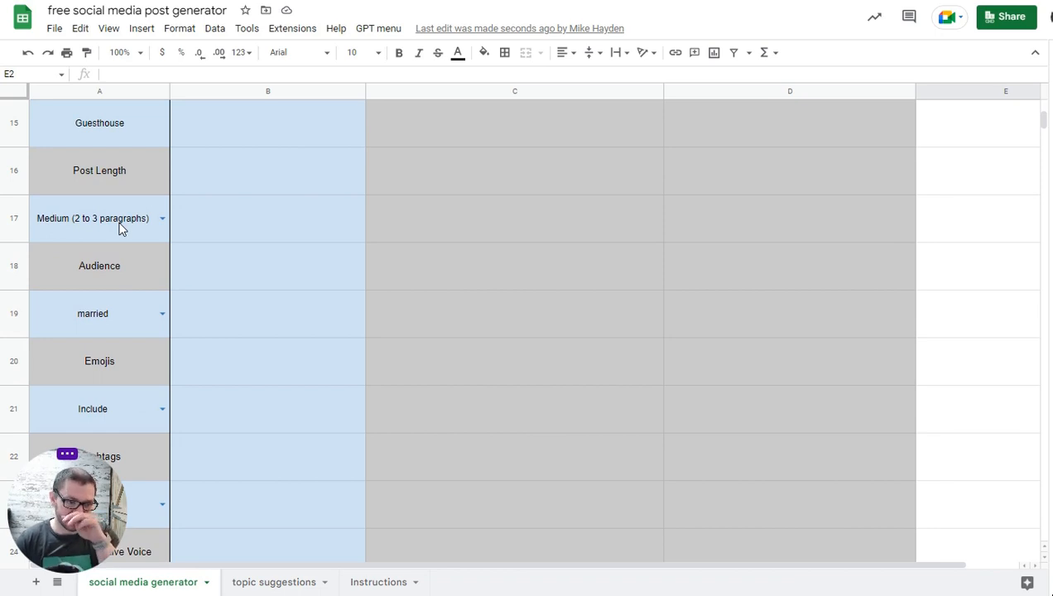
pyautogui.scroll(3)
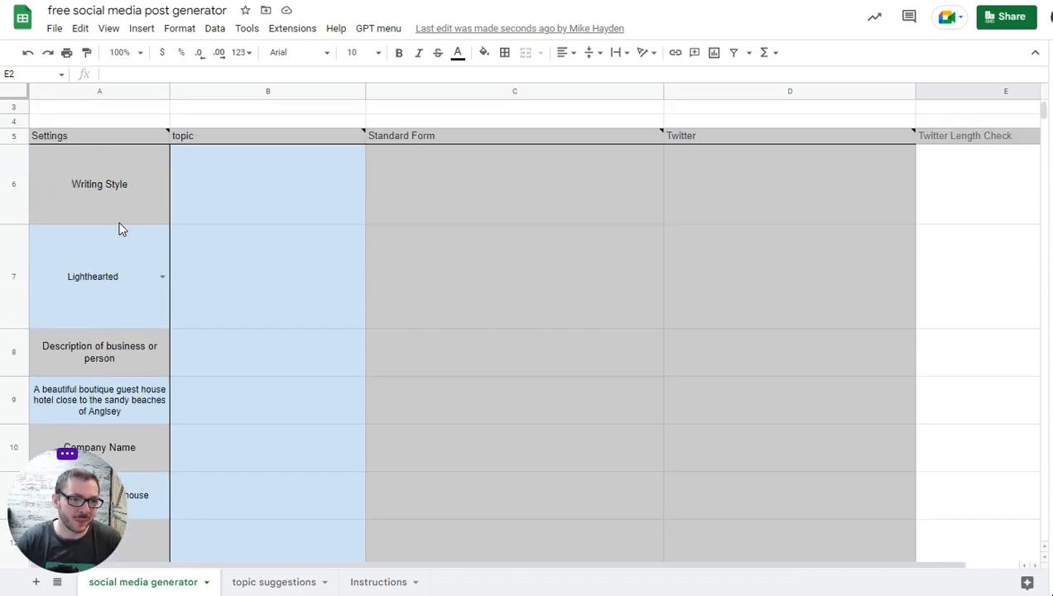
pyautogui.click(162, 275)
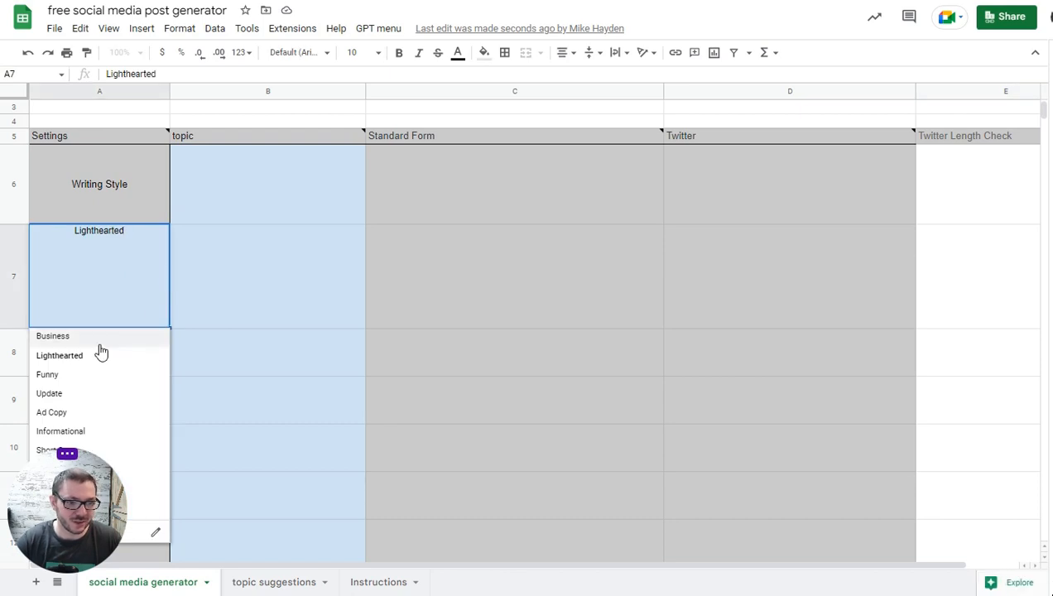
pyautogui.moveTo(108, 412)
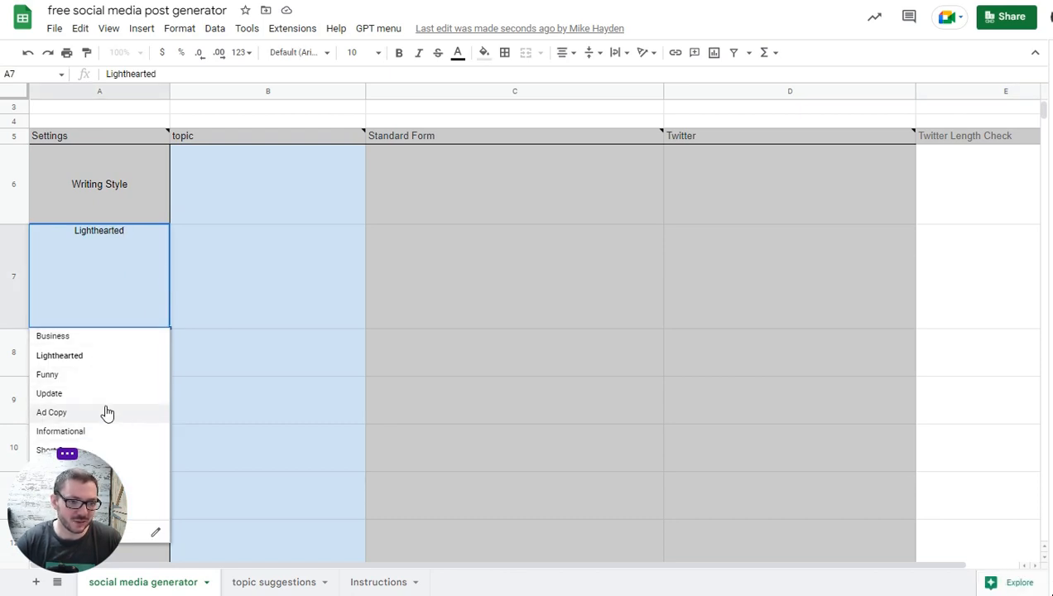
pyautogui.click(59, 354)
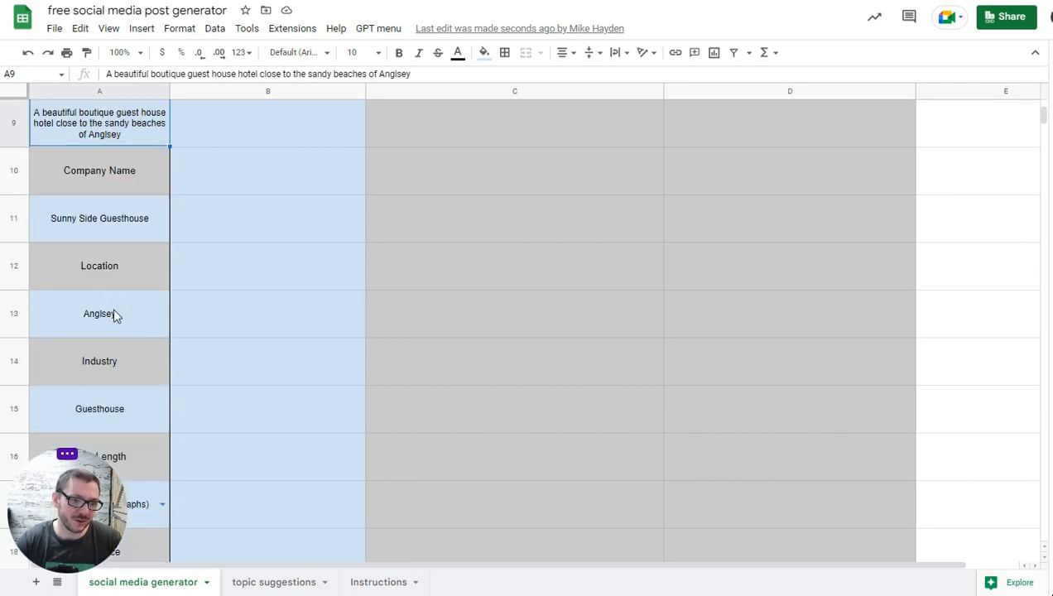
pyautogui.click(99, 313)
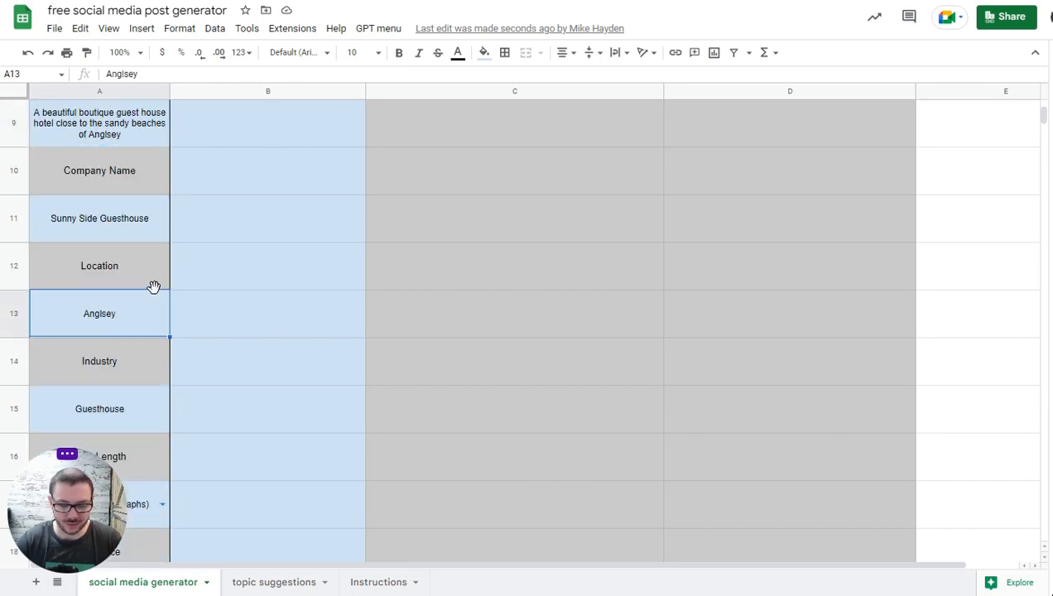
pyautogui.press('Delete')
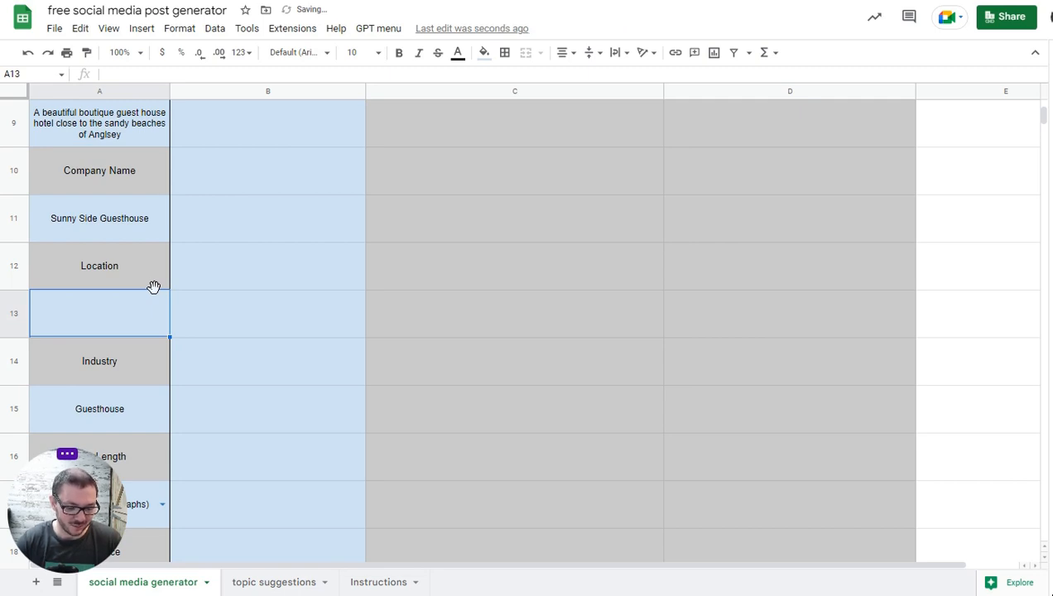
pyautogui.write('Anglsey')
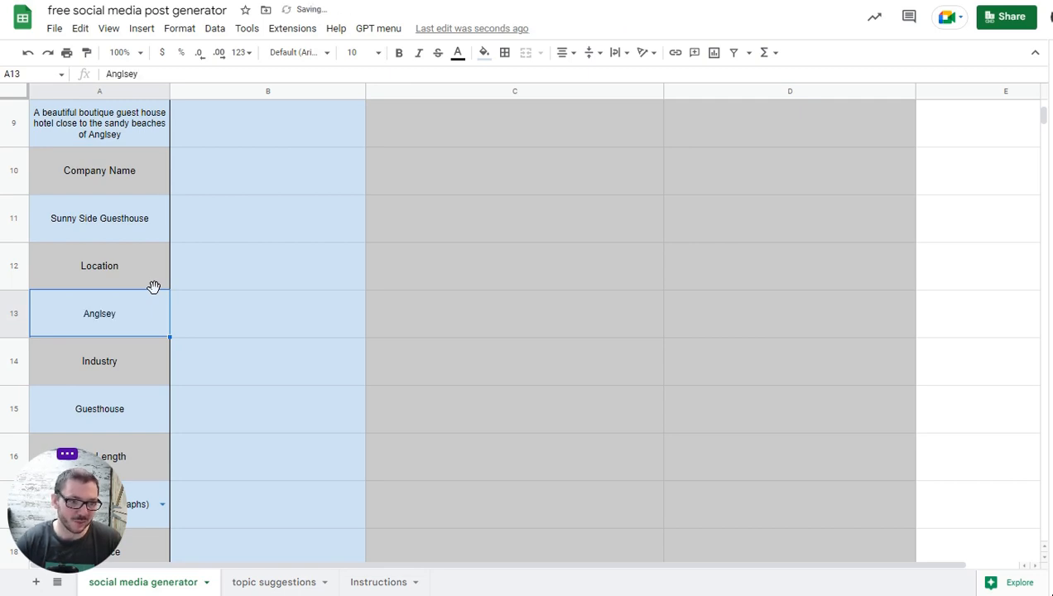
pyautogui.moveTo(116, 284)
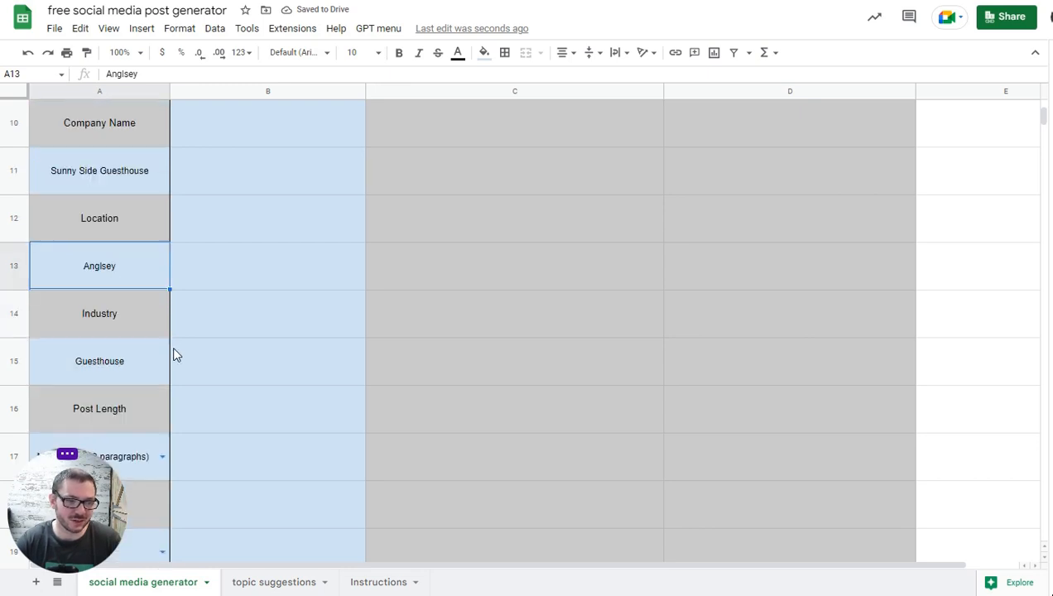
pyautogui.scroll(-3)
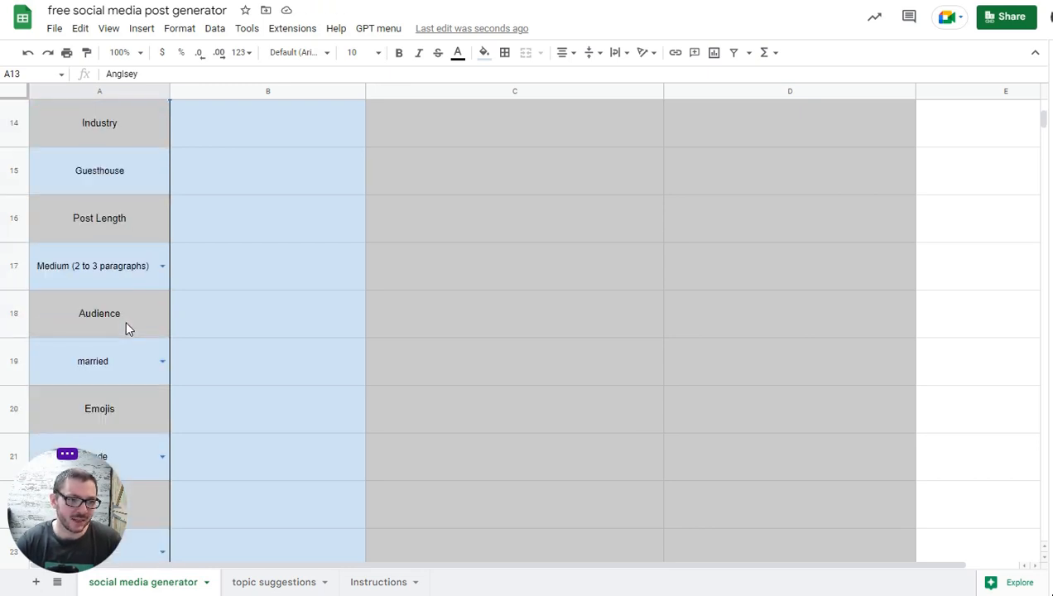
pyautogui.scroll(-3)
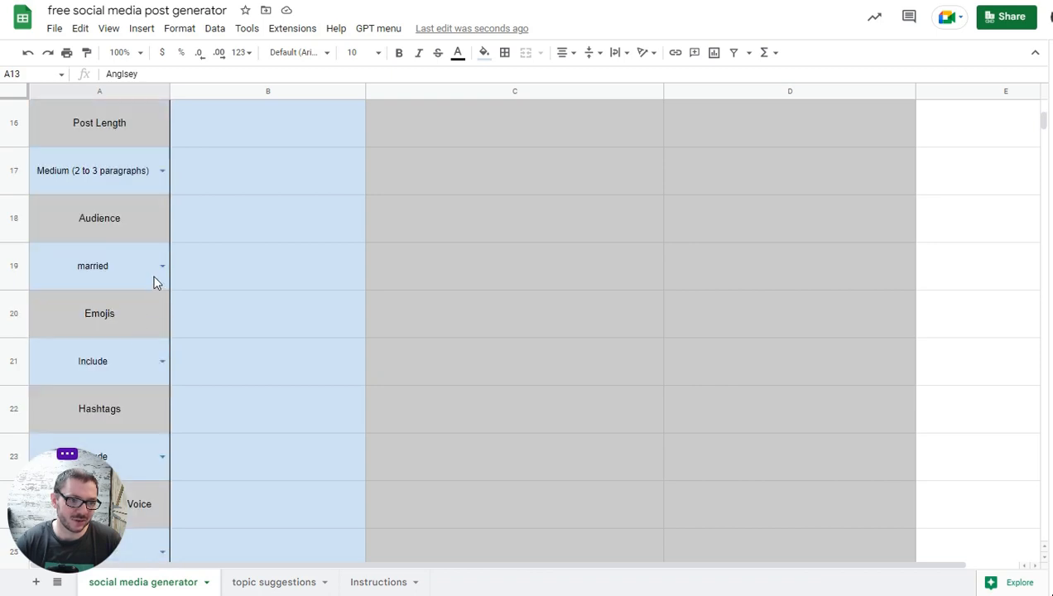
pyautogui.click(162, 265)
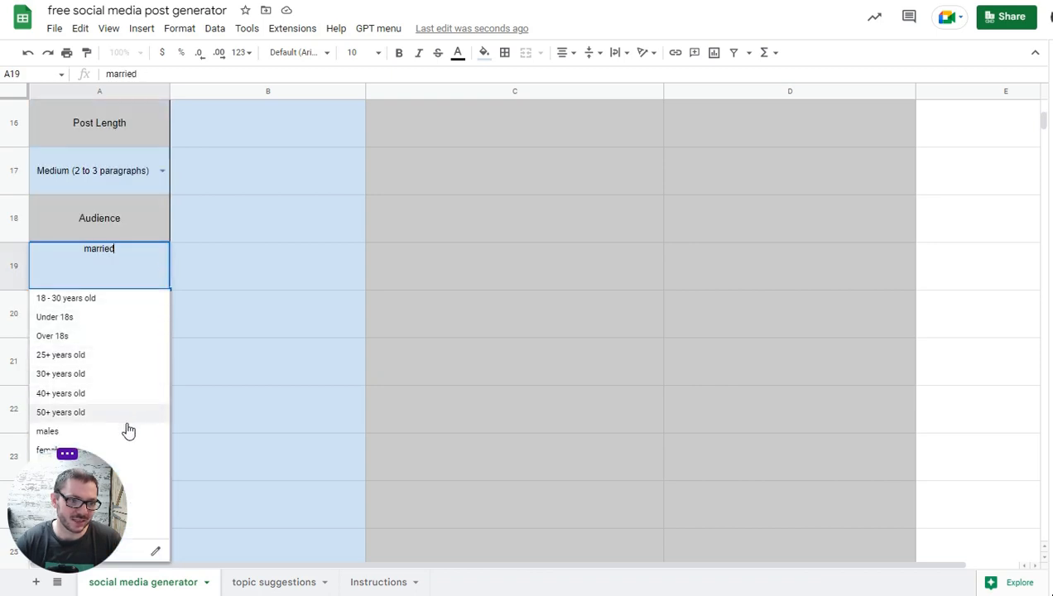
pyautogui.moveTo(112, 268)
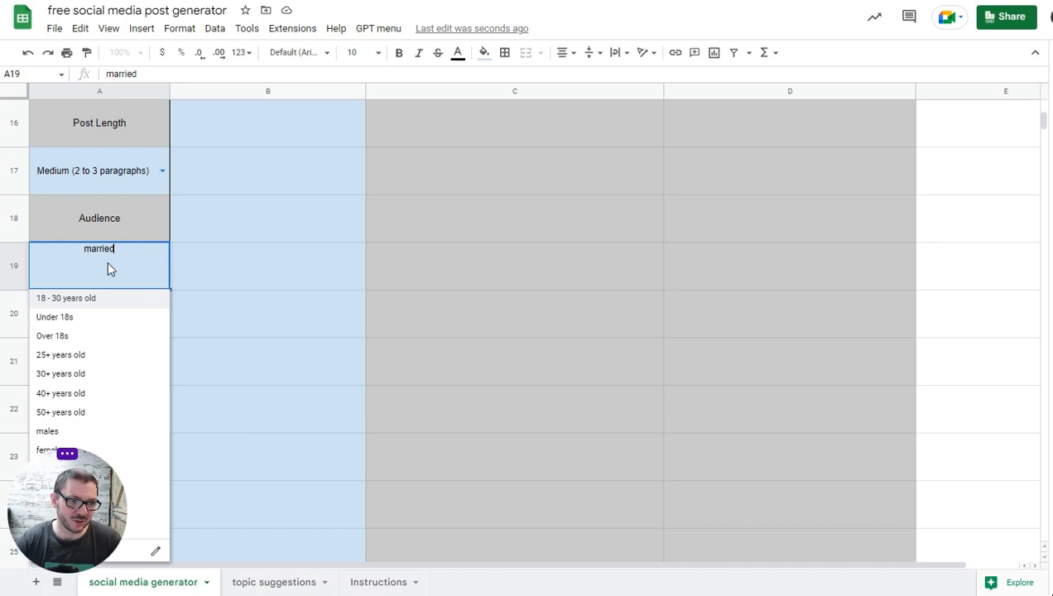
pyautogui.moveTo(182, 232)
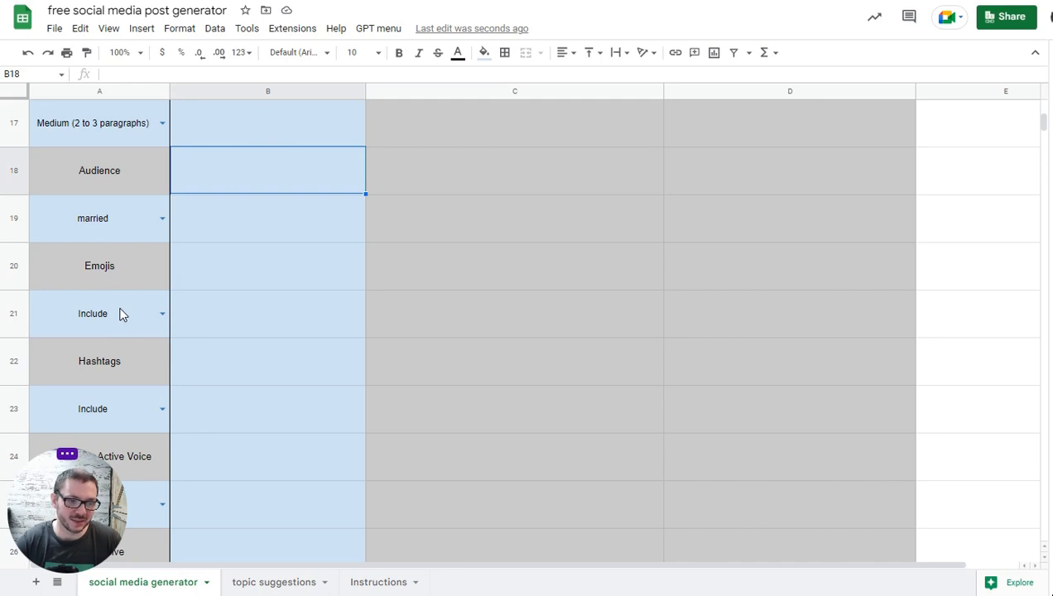
# Enter 'anything' as the first topic in cell B6.
pyautogui.scroll(-3)
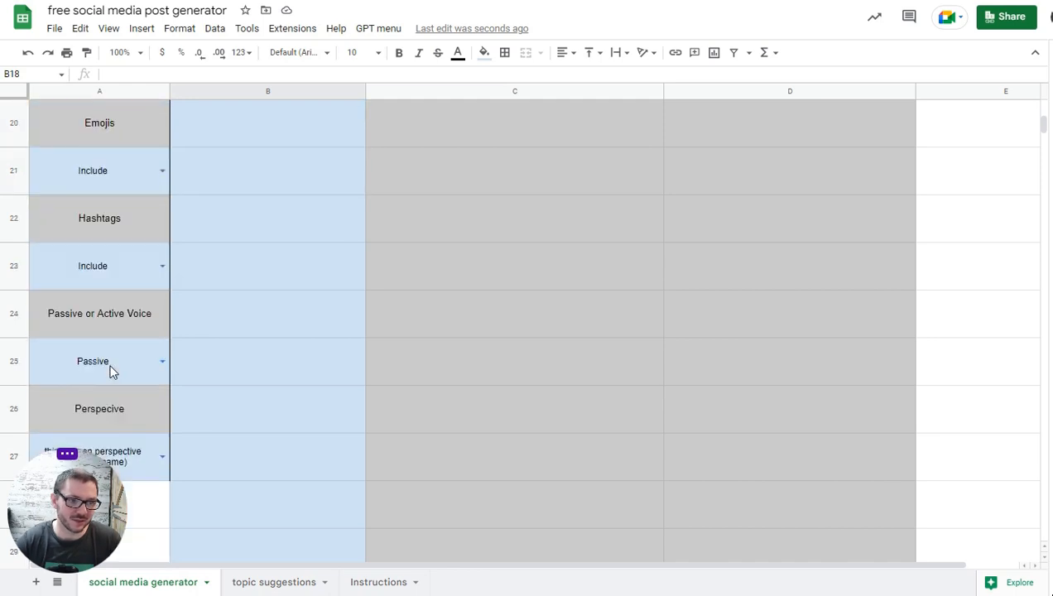
pyautogui.moveTo(119, 278)
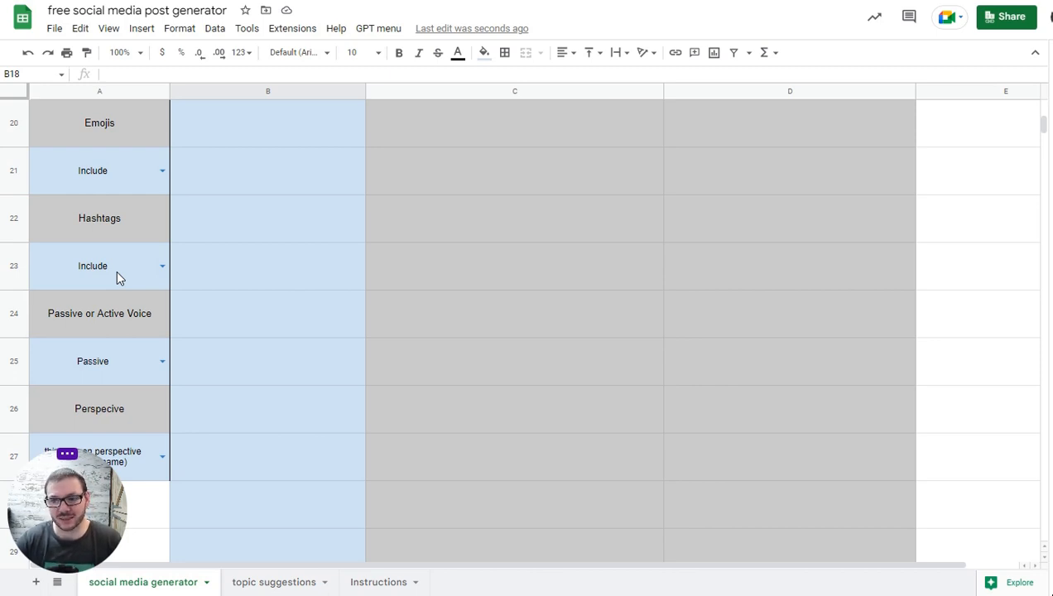
pyautogui.moveTo(112, 275)
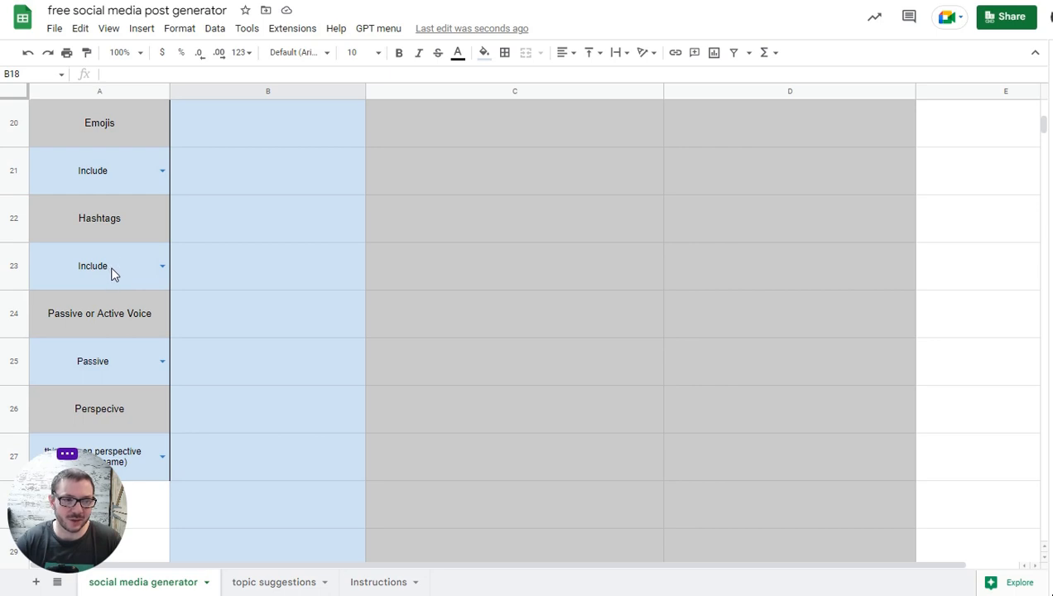
pyautogui.moveTo(143, 351)
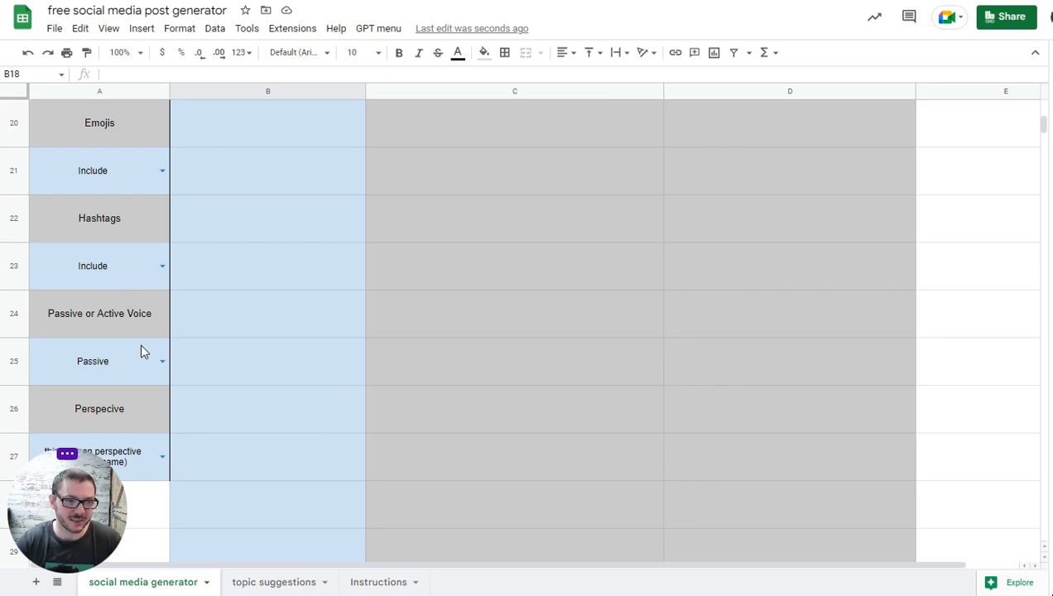
pyautogui.scroll(3)
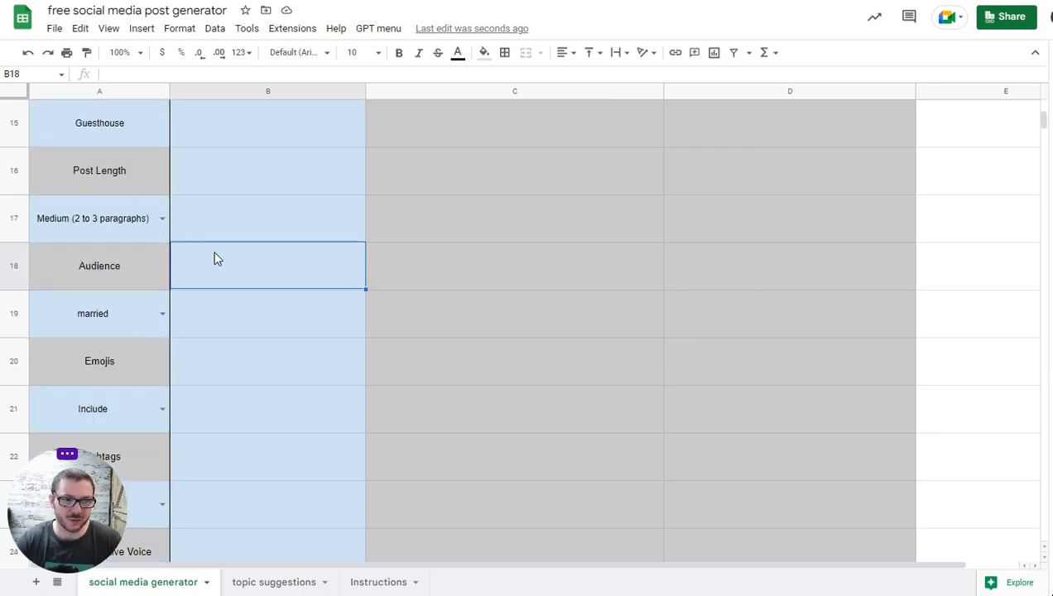
pyautogui.scroll(3)
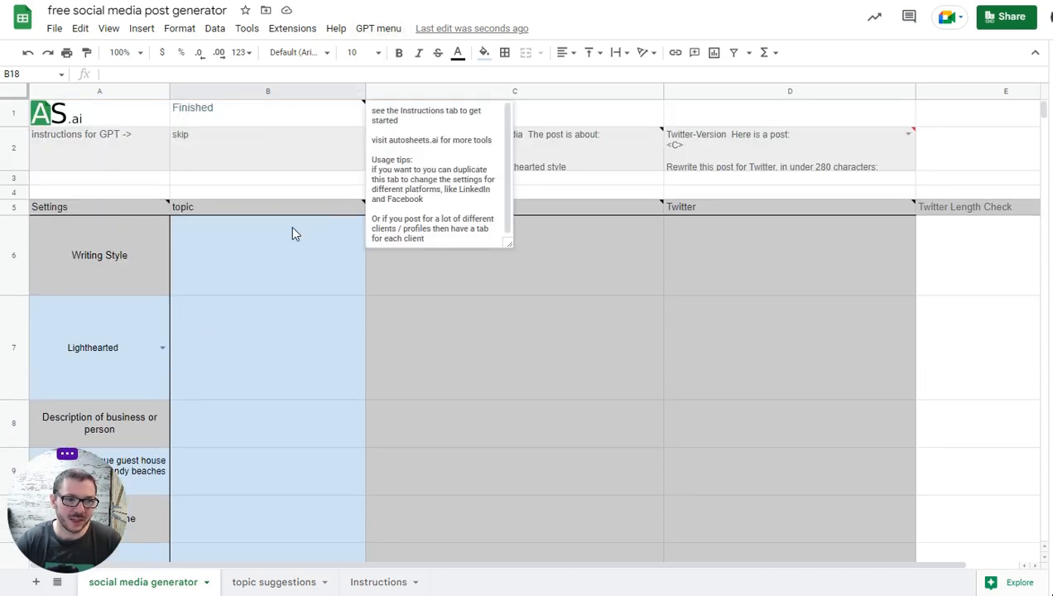
pyautogui.click(268, 255)
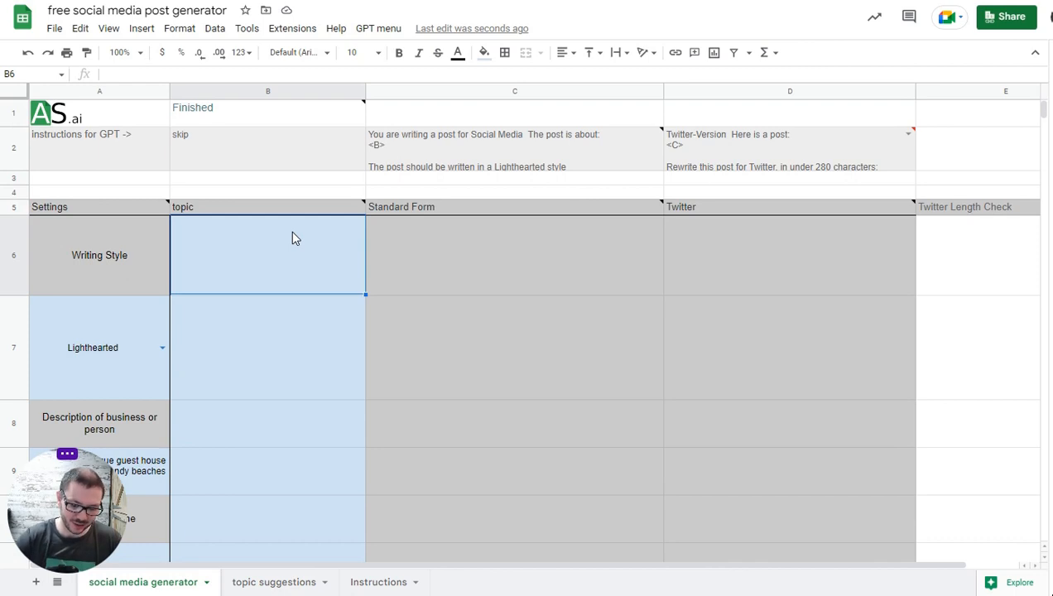
pyautogui.write('anyth')
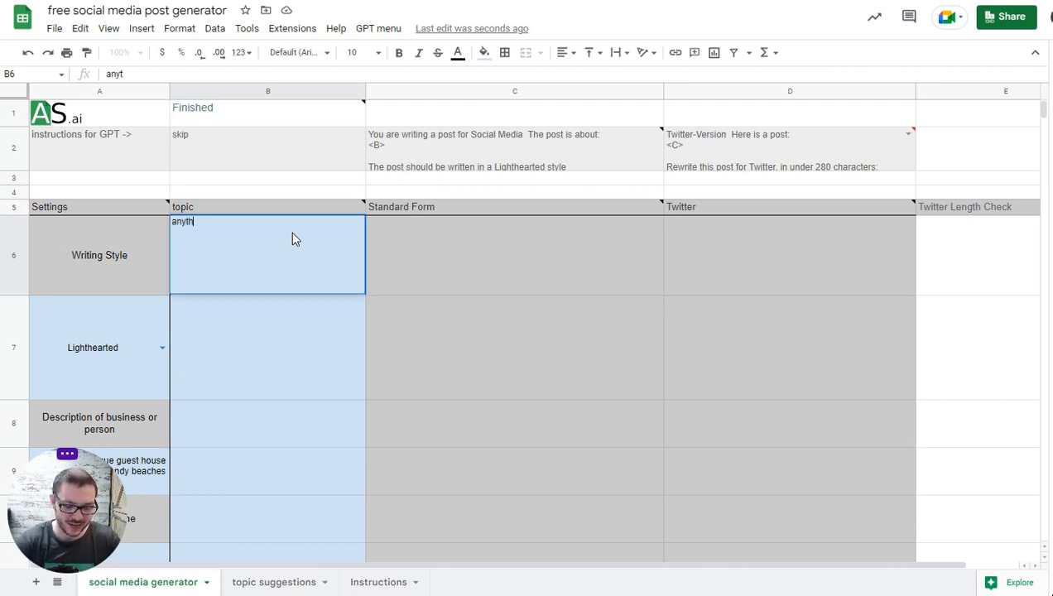
pyautogui.press('Return')
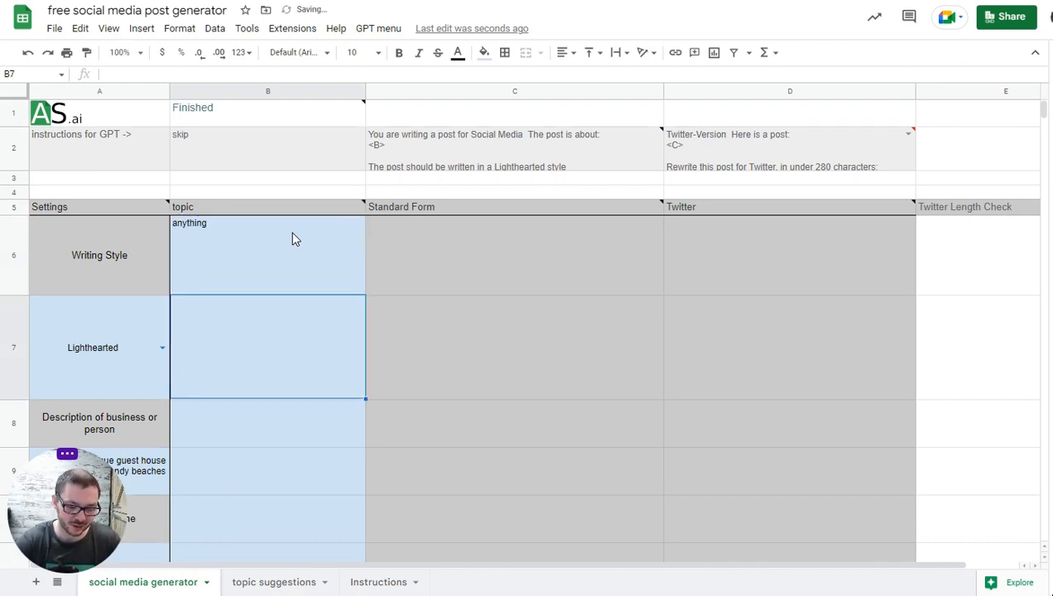
pyautogui.click(269, 255)
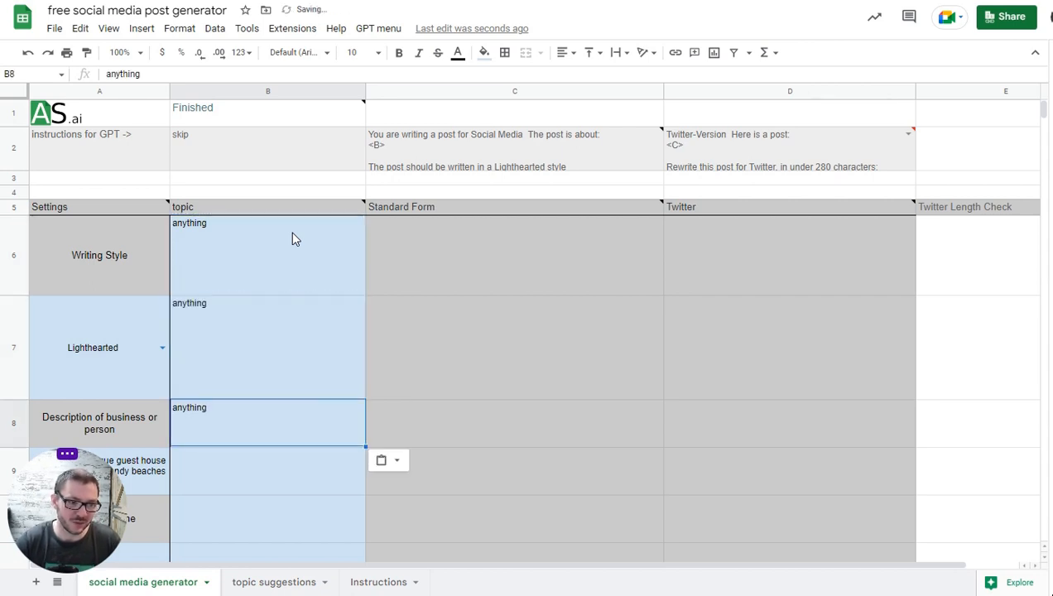
# Enter the '15% off this mother's day' and 'free box of chocolates' topics down column B.
pyautogui.click(268, 470)
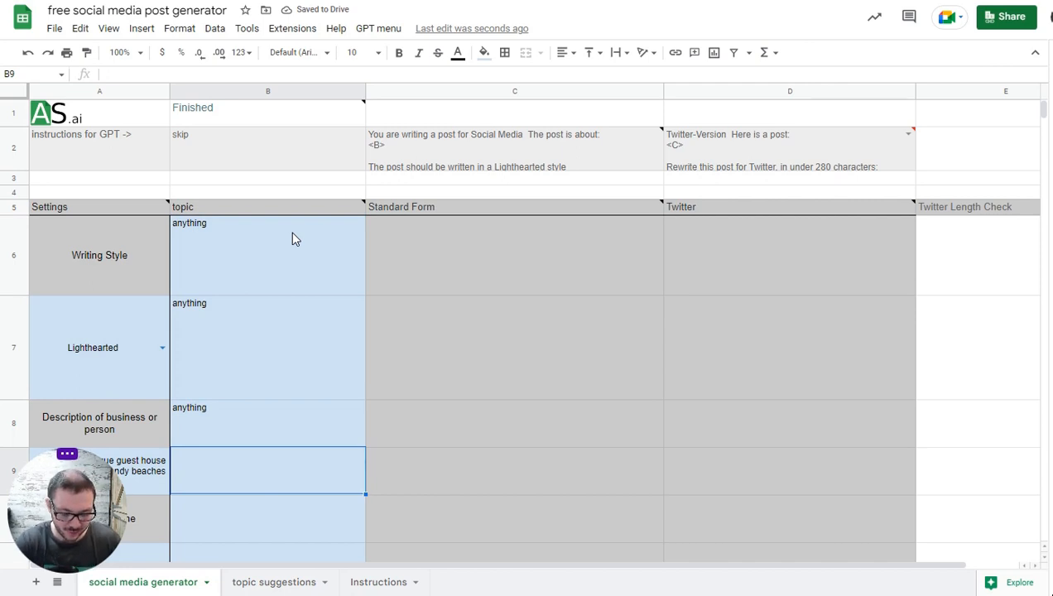
pyautogui.write('15')
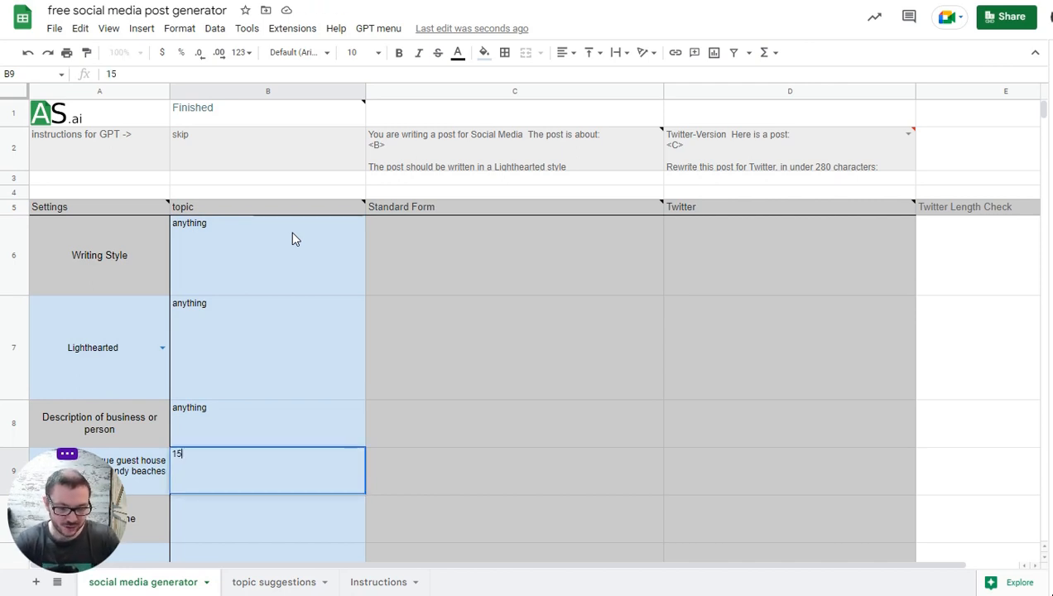
pyautogui.write("% off this mother's day")
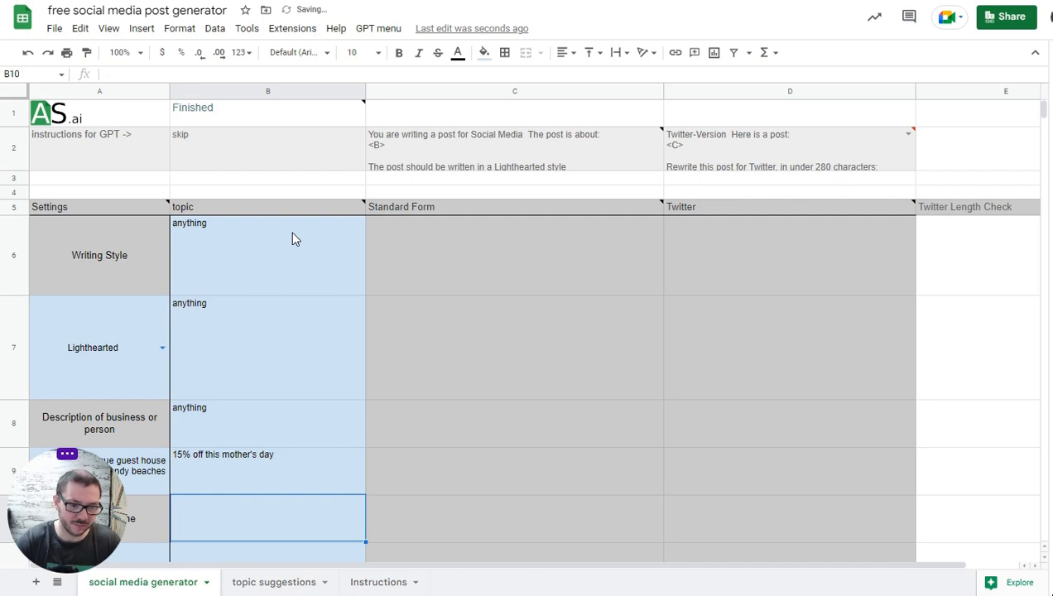
pyautogui.scroll(-3)
pyautogui.write('Free')
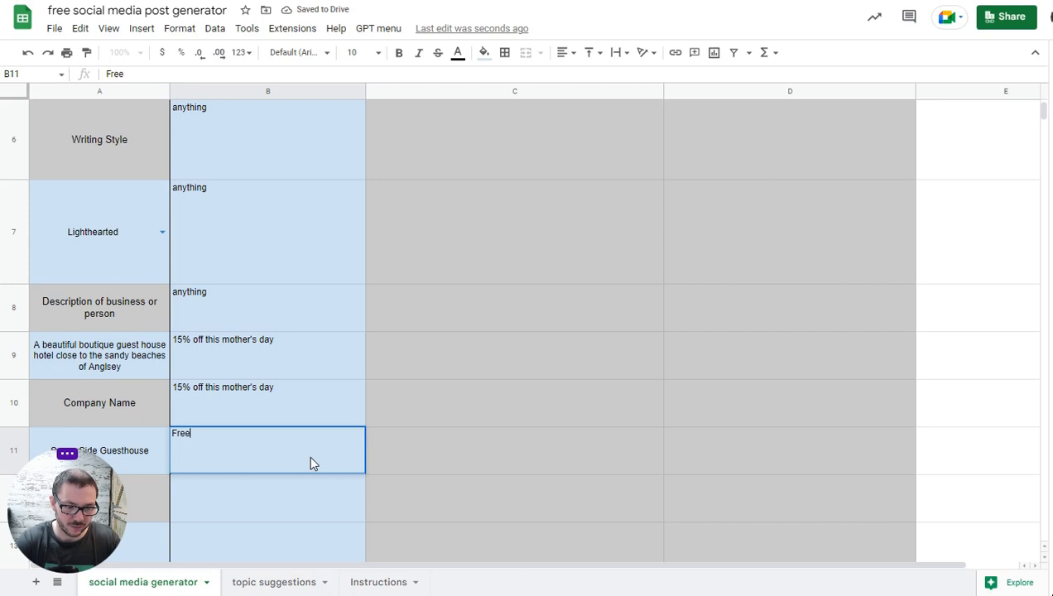
pyautogui.write('box of chocolates when you book this ea')
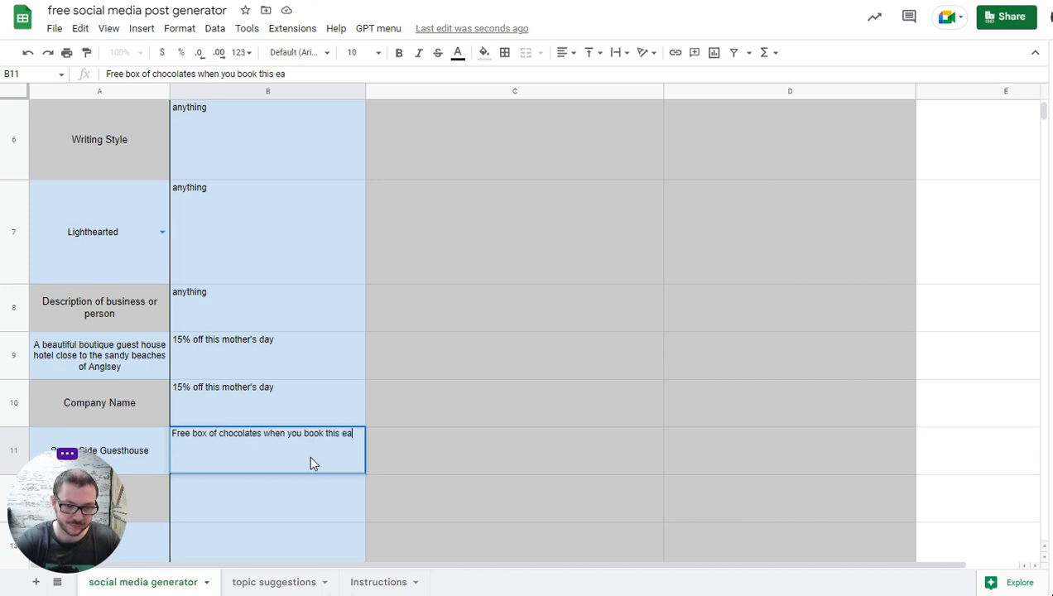
pyautogui.press('enter')
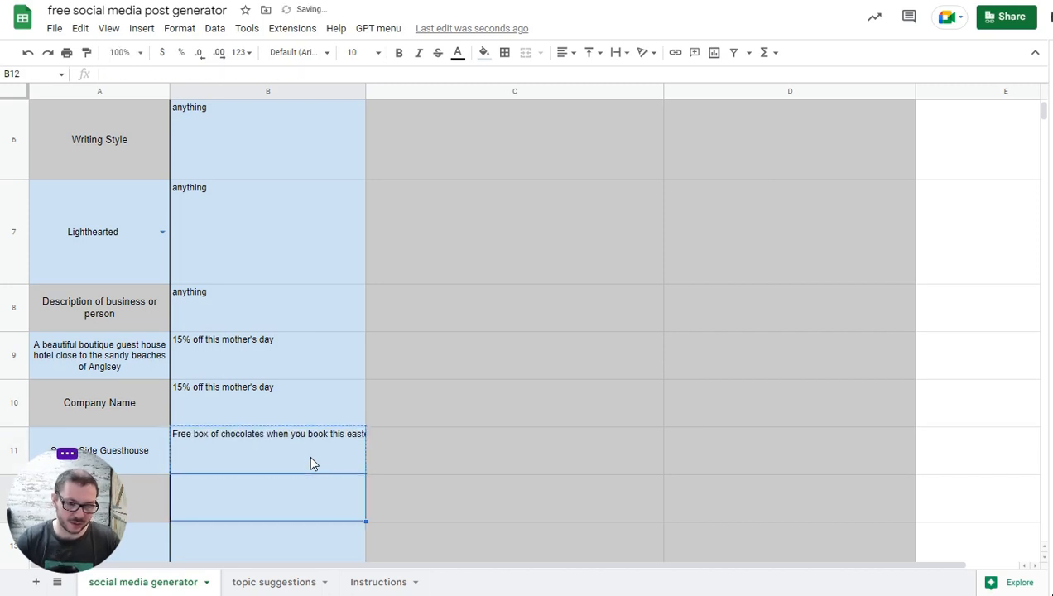
pyautogui.scroll(3)
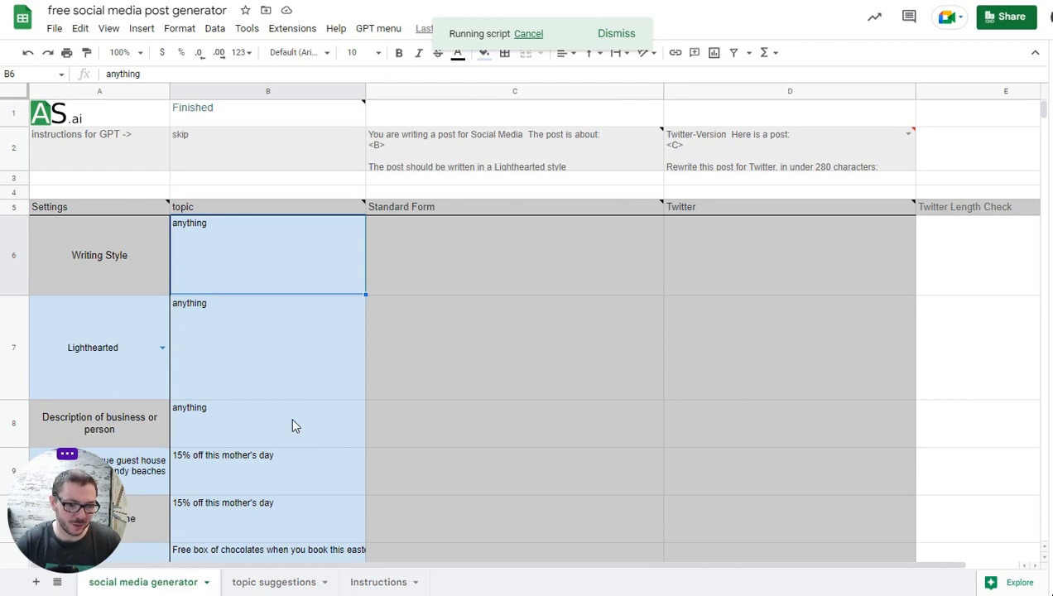
# Switch to the topic suggestions sheet while the script runs.
pyautogui.click(274, 583)
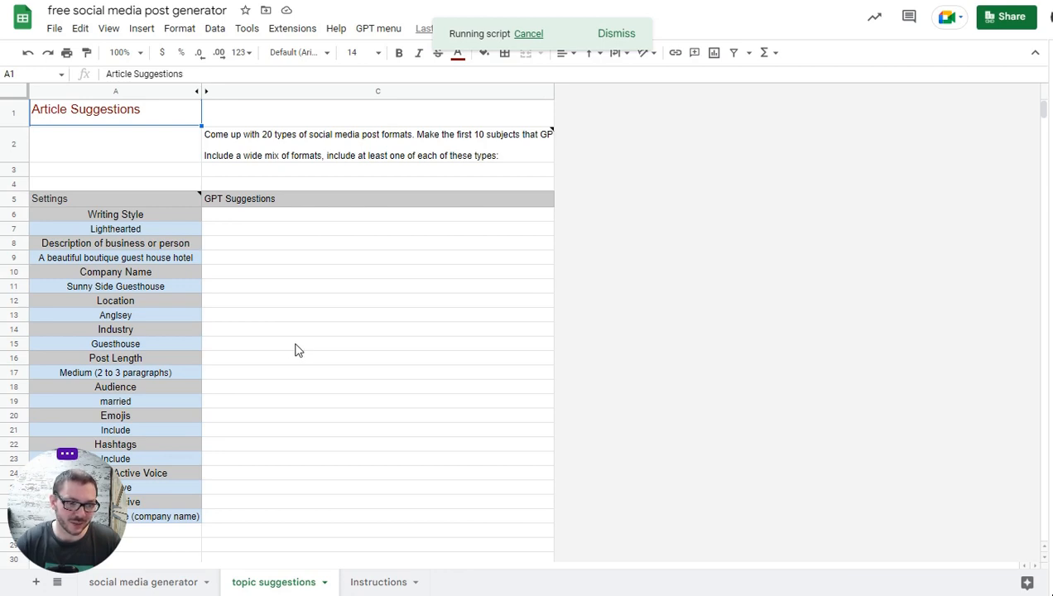
pyautogui.moveTo(323, 442)
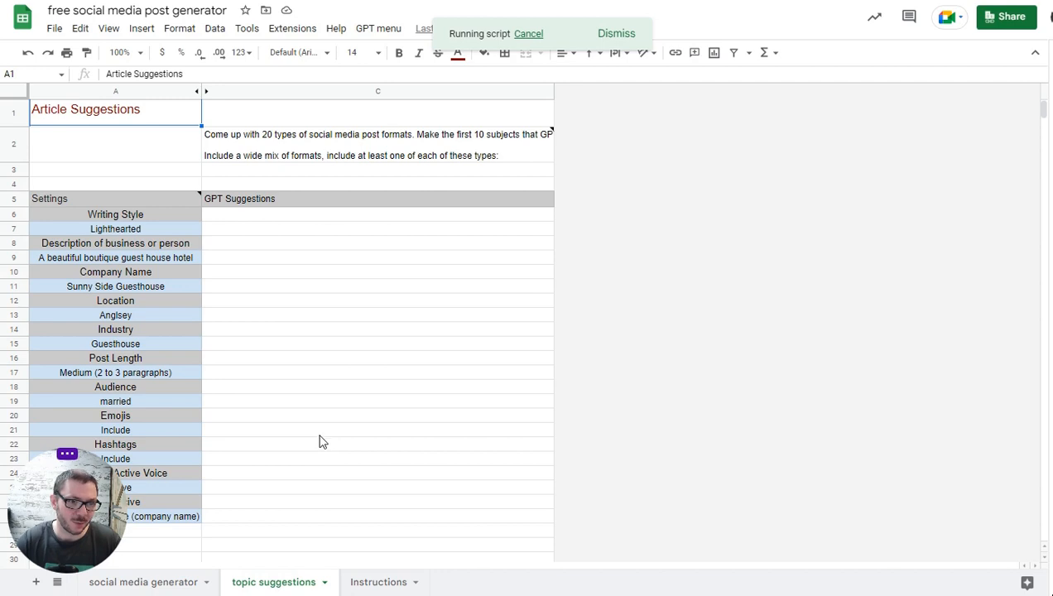
pyautogui.moveTo(190, 470)
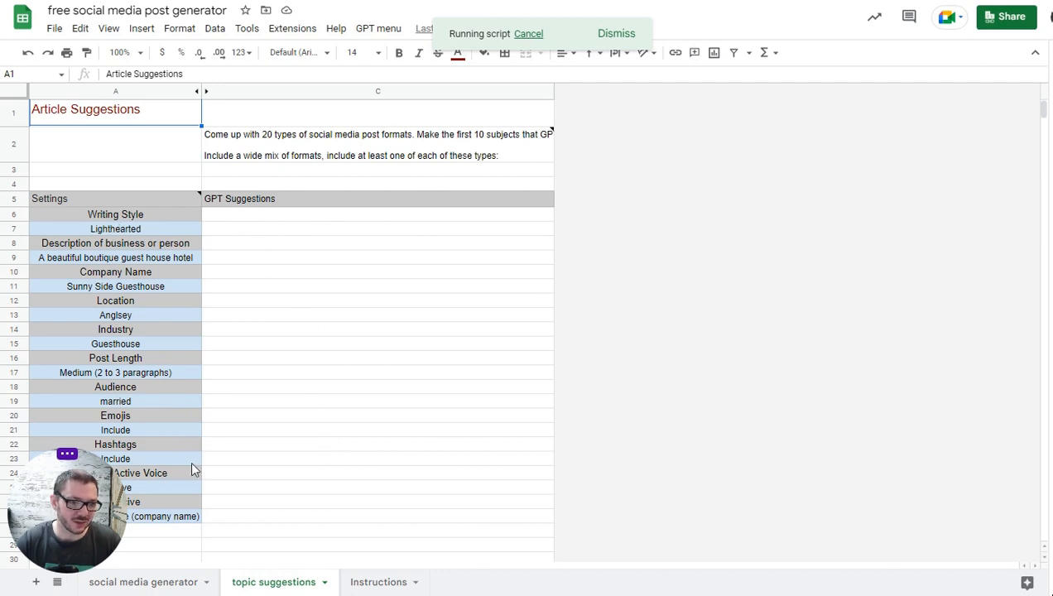
pyautogui.moveTo(189, 522)
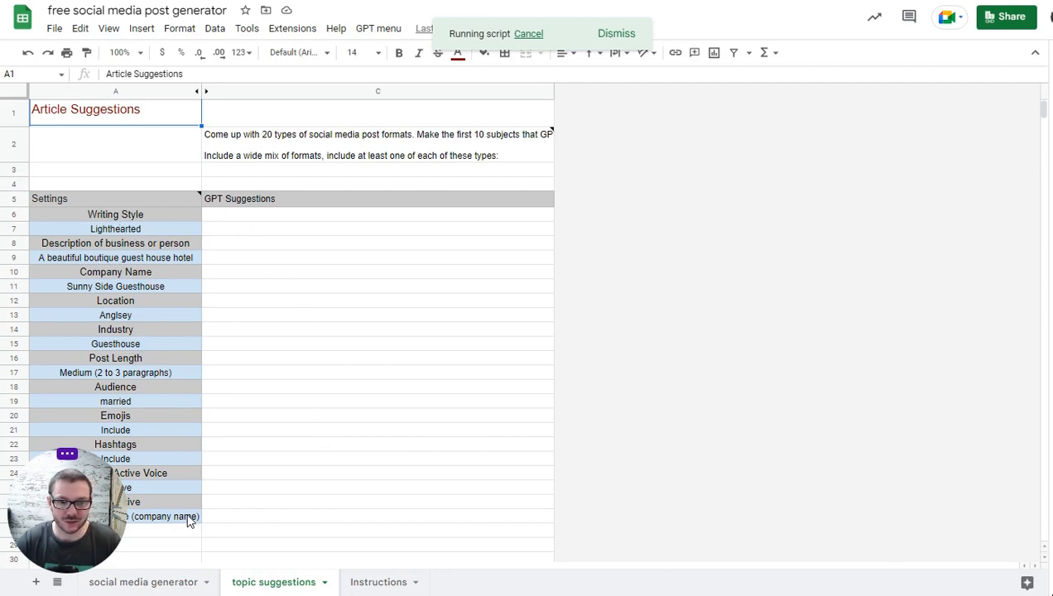
pyautogui.moveTo(331, 510)
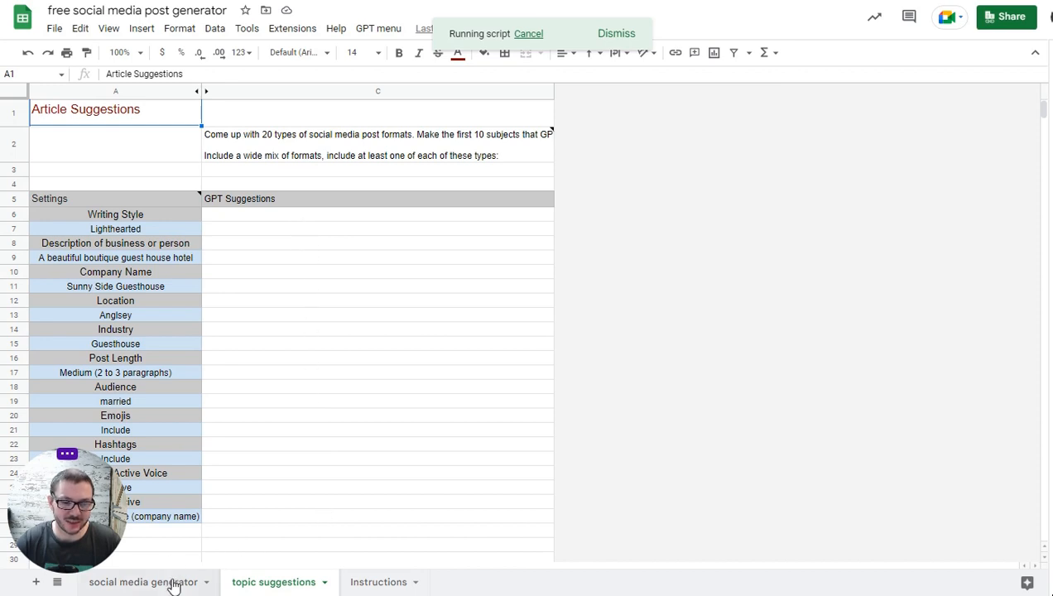
# Return to the generator sheet and inspect the Twitter rewrite and length check formulas as posts fill in.
pyautogui.click(142, 583)
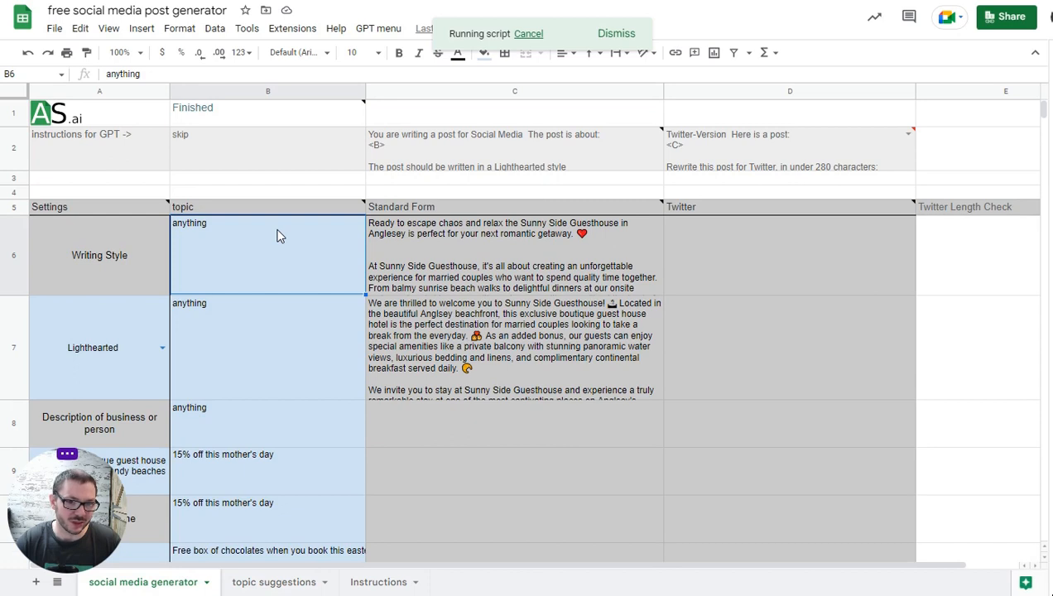
pyautogui.moveTo(536, 248)
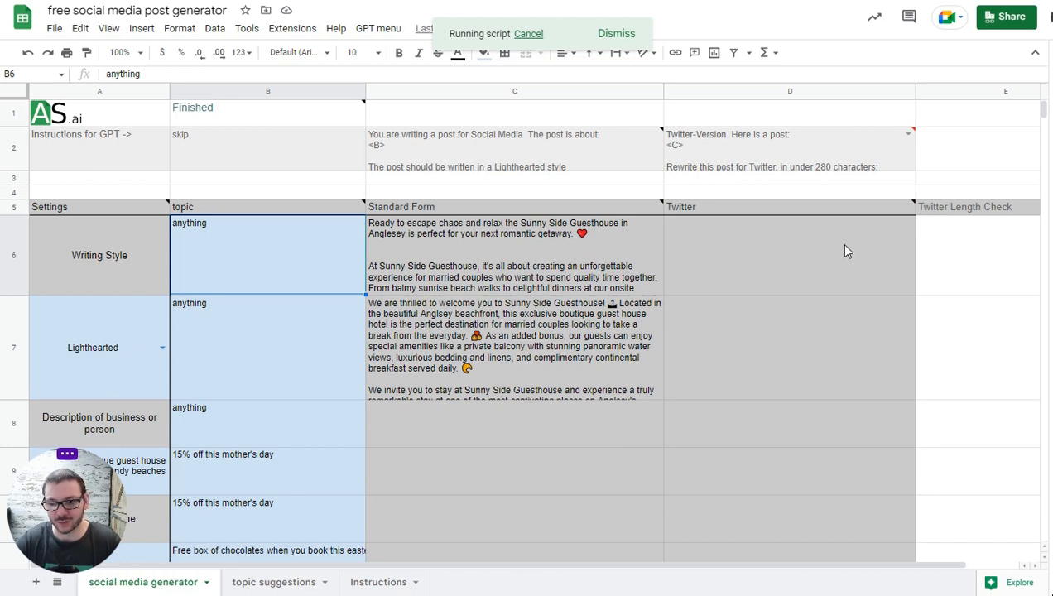
pyautogui.moveTo(804, 259)
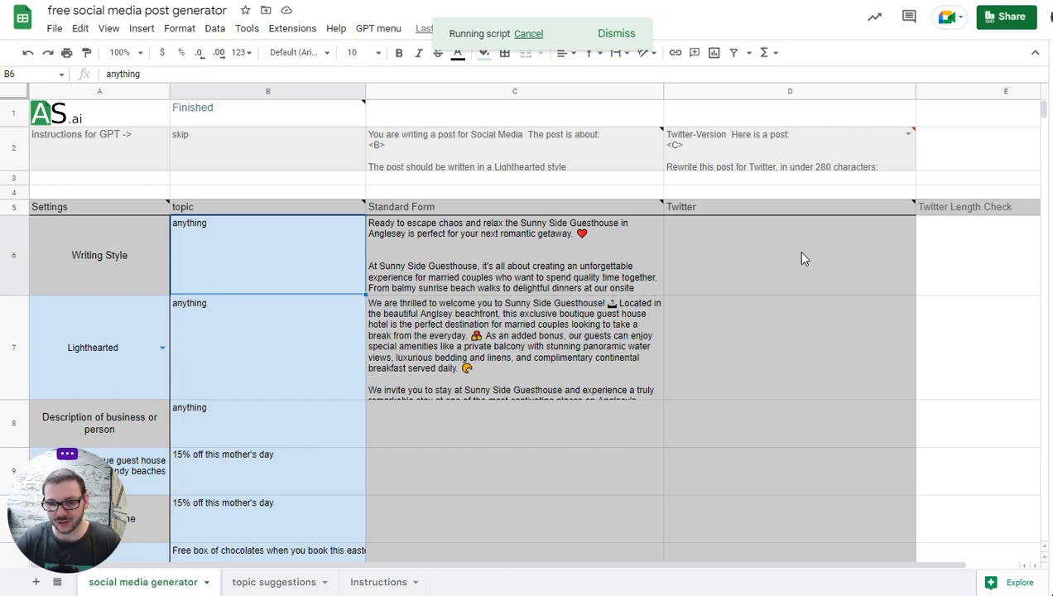
pyautogui.moveTo(854, 216)
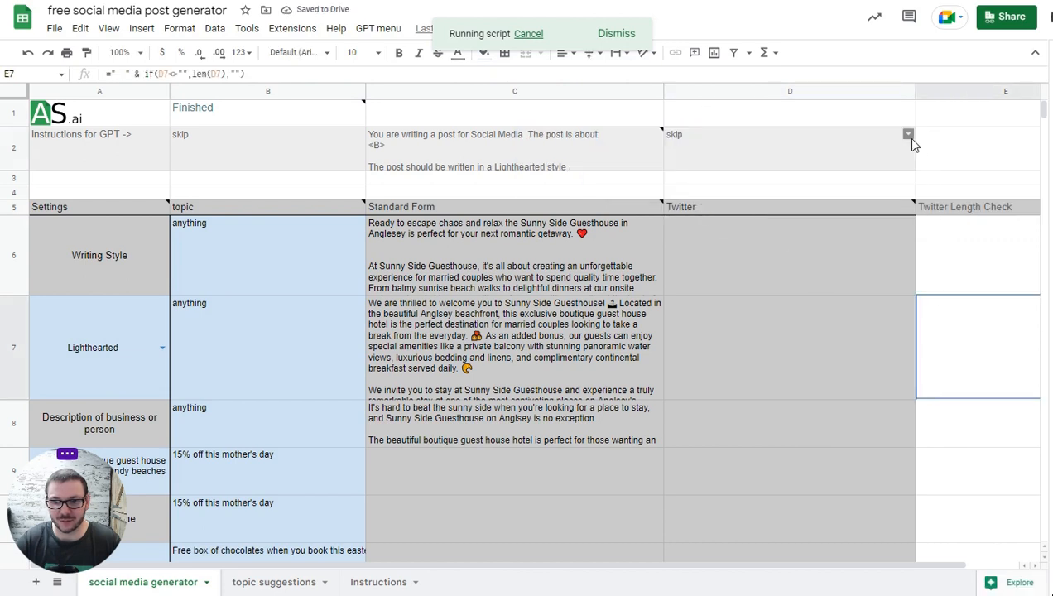
pyautogui.click(788, 147)
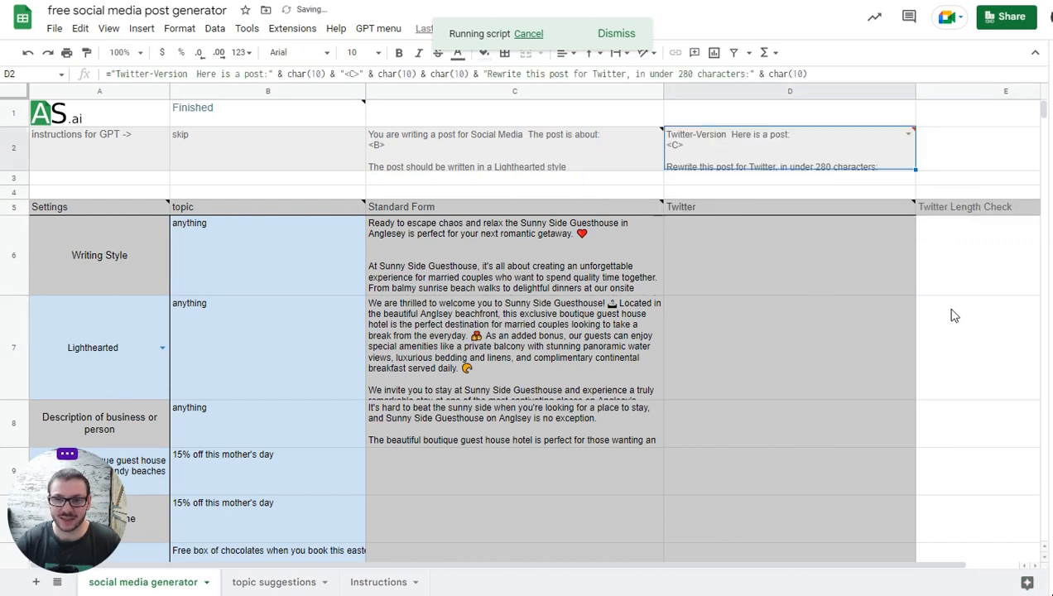
pyautogui.click(977, 346)
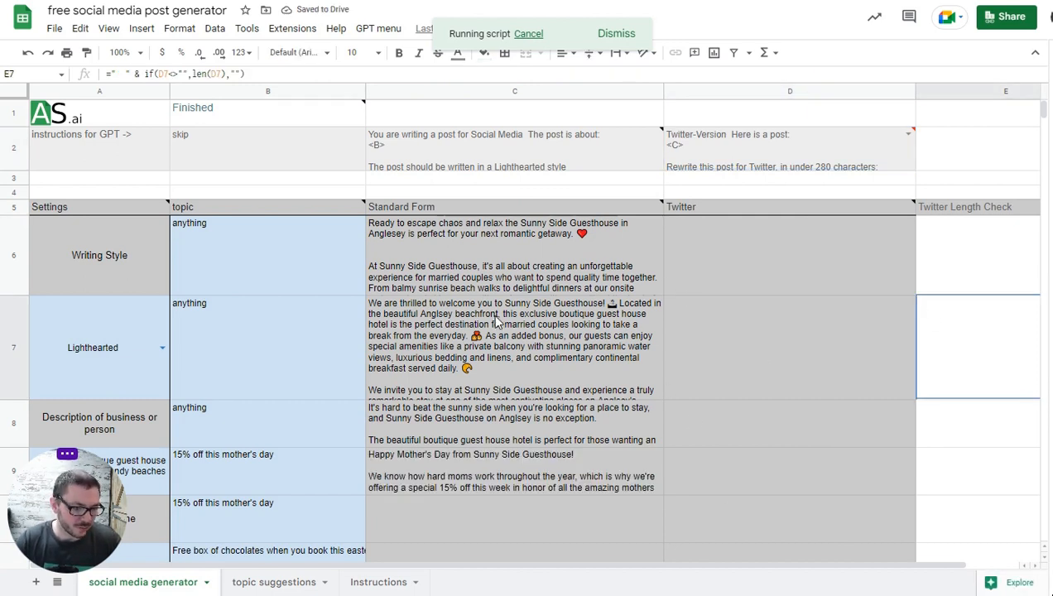
pyautogui.moveTo(472, 289)
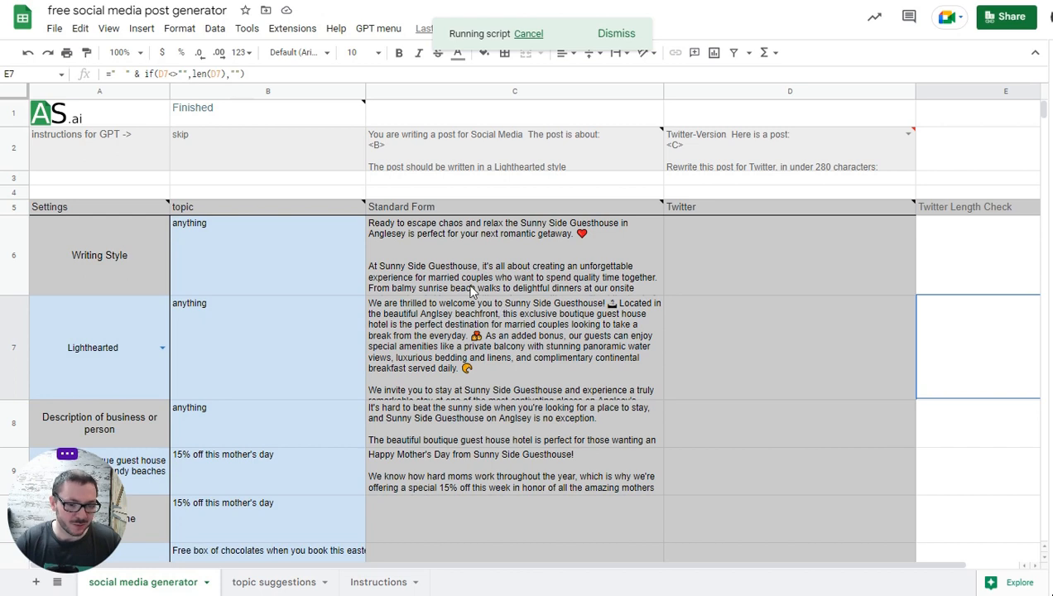
pyautogui.moveTo(656, 273)
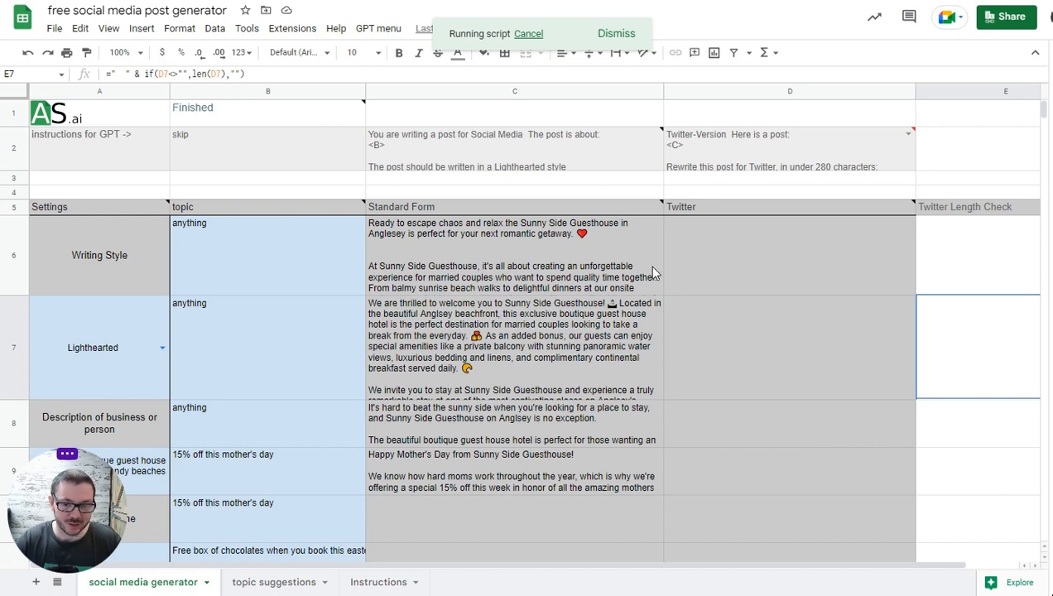
pyautogui.scroll(-3)
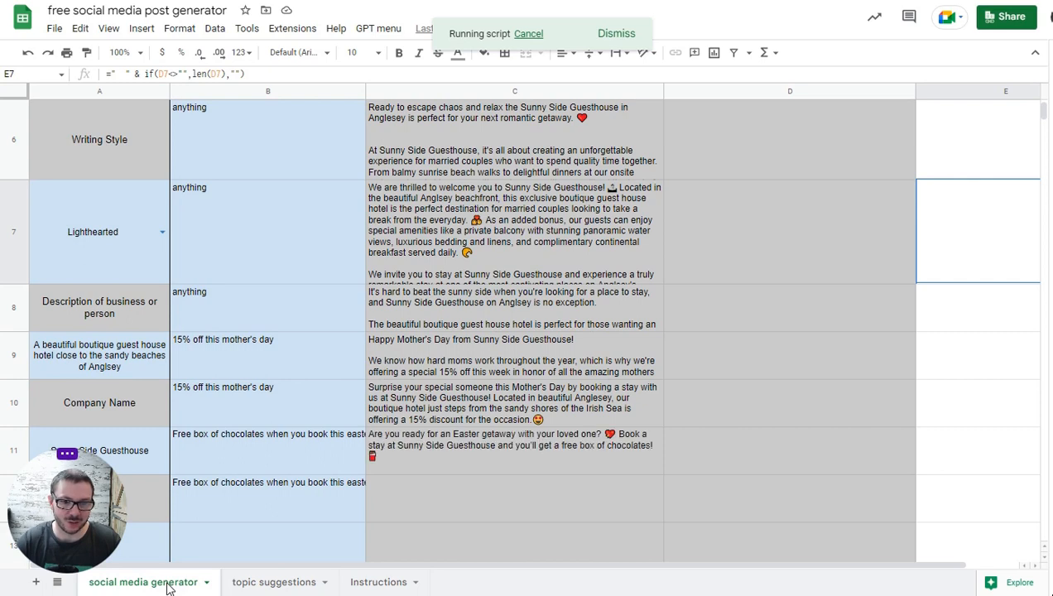
pyautogui.moveTo(210, 550)
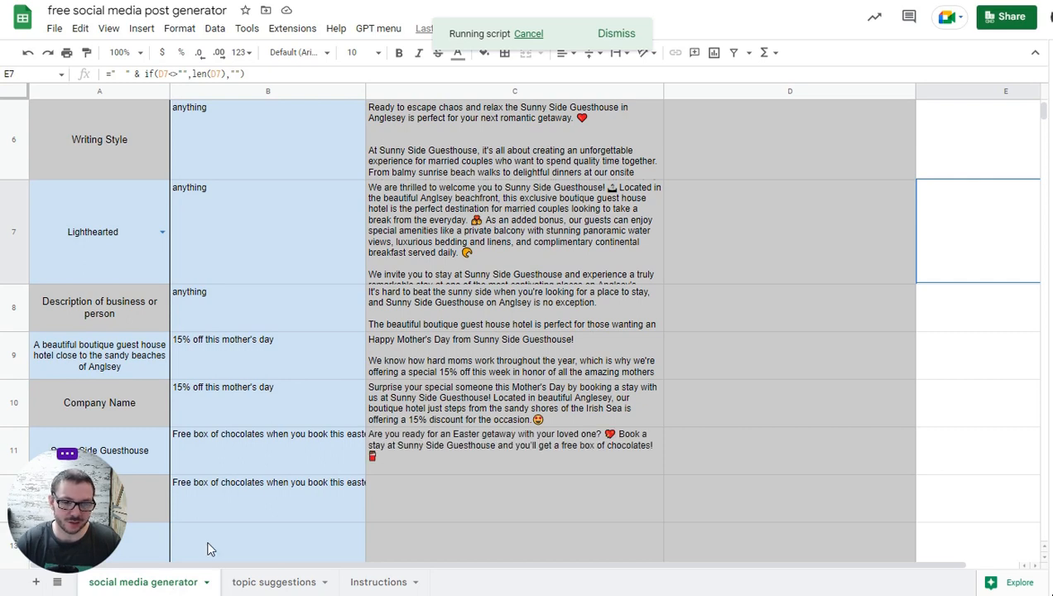
pyautogui.moveTo(526, 421)
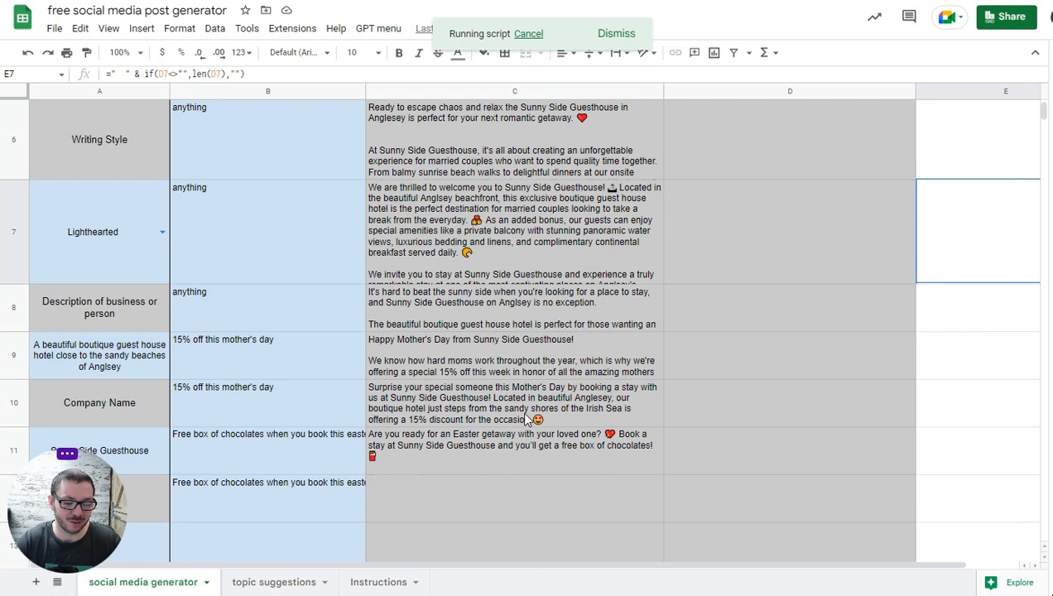
pyautogui.rightClick(143, 583)
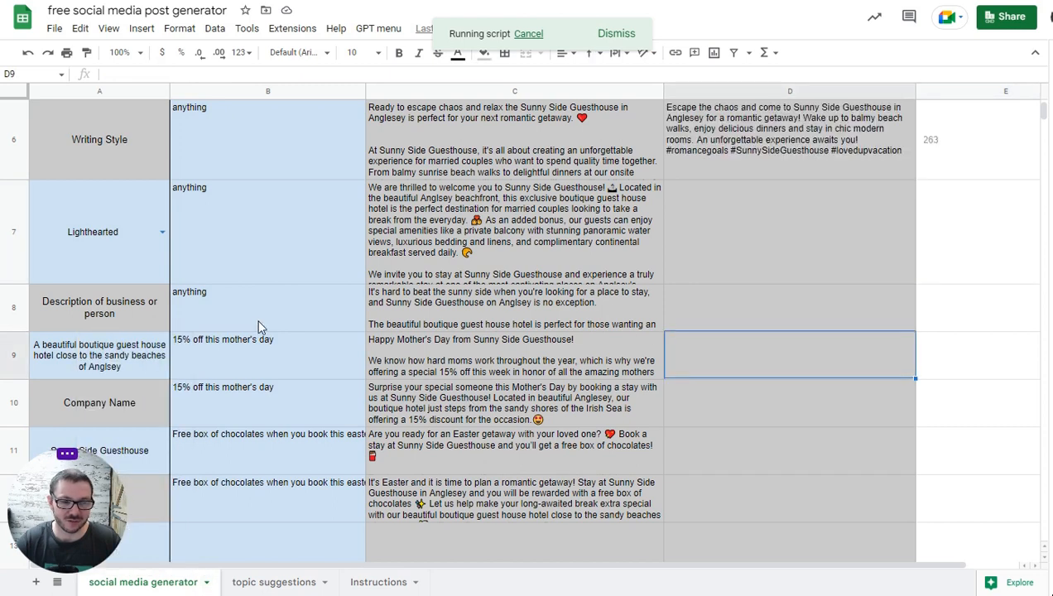
# Watch the Twitter versions fill in, then inspect the standard post prompt formula in C2.
pyautogui.scroll(3)
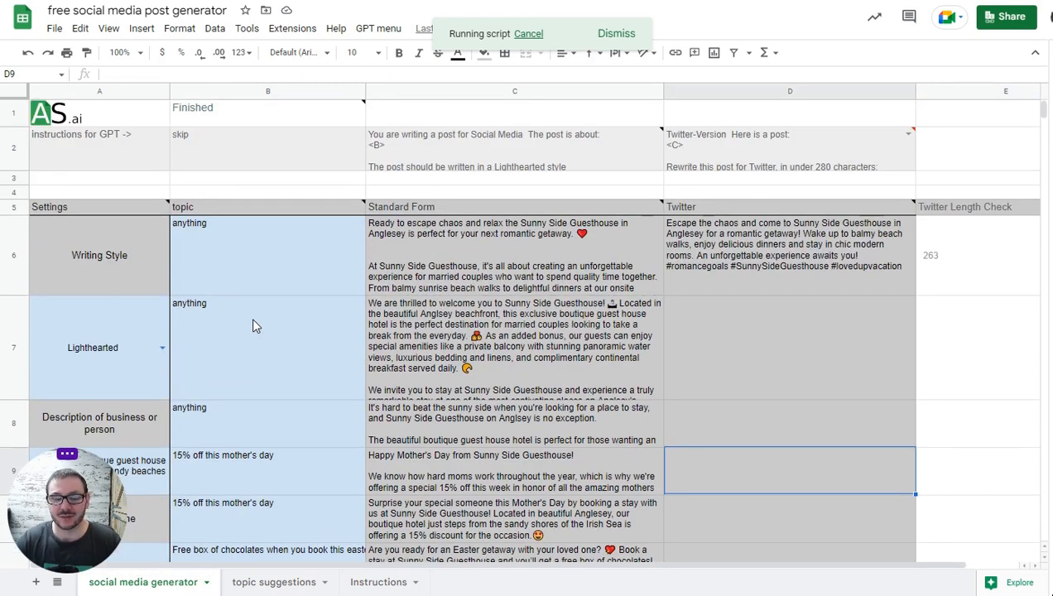
pyautogui.moveTo(108, 447)
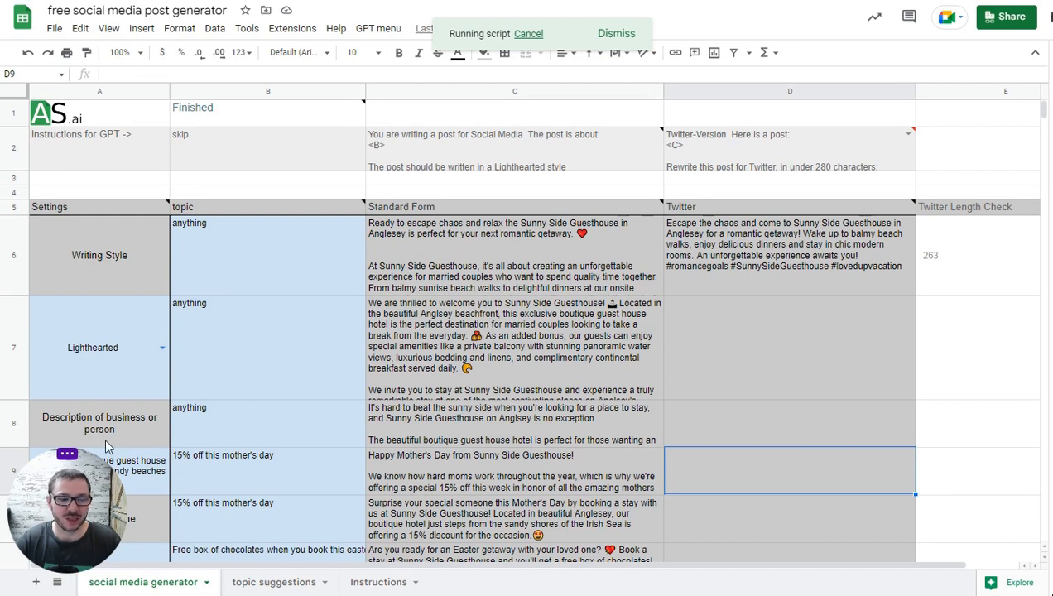
pyautogui.moveTo(490, 318)
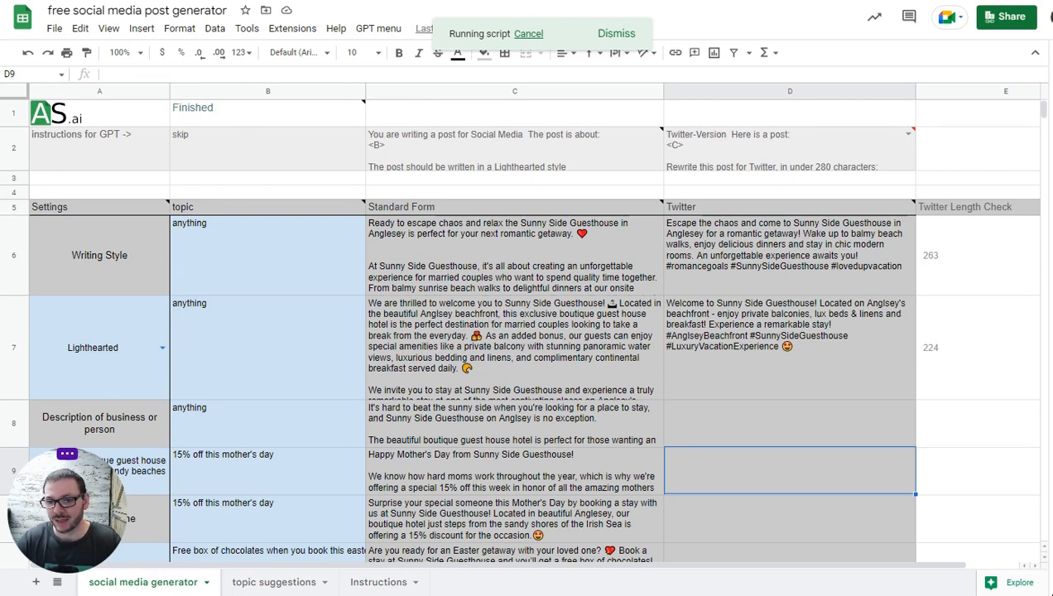
pyautogui.moveTo(947, 356)
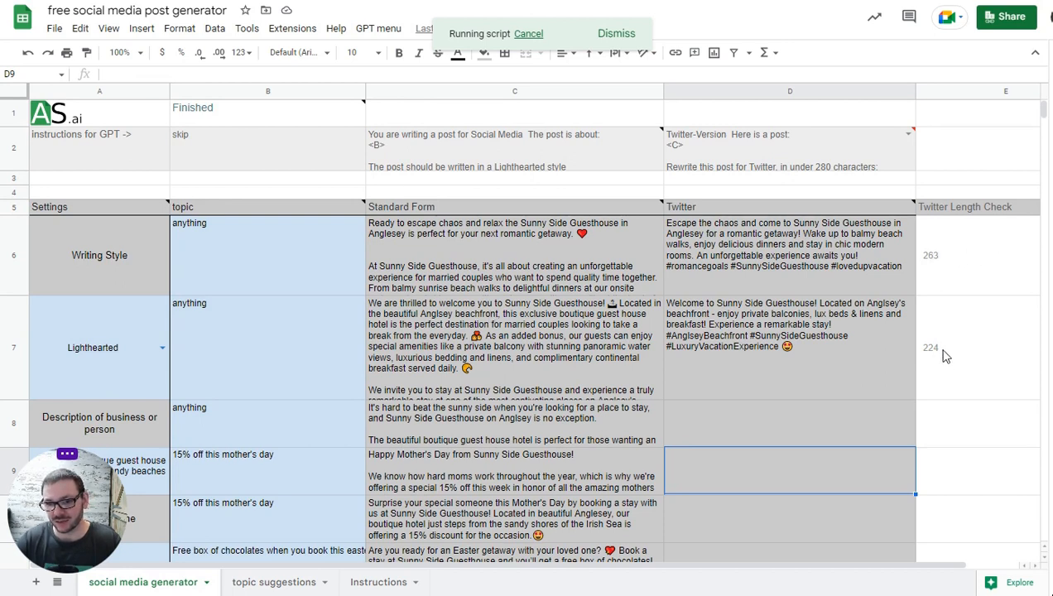
pyautogui.moveTo(977, 487)
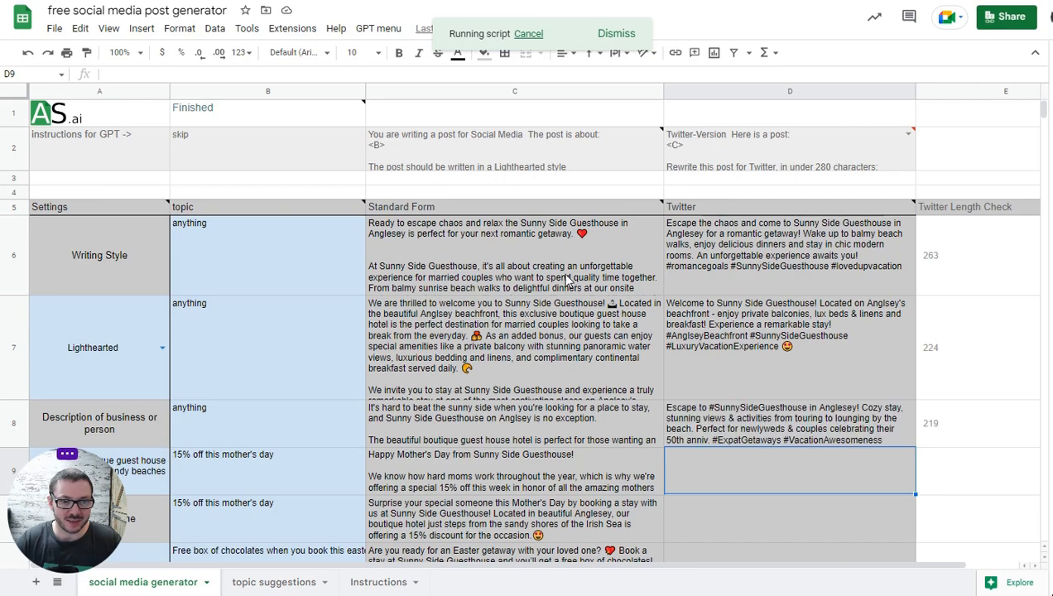
pyautogui.scroll(-3)
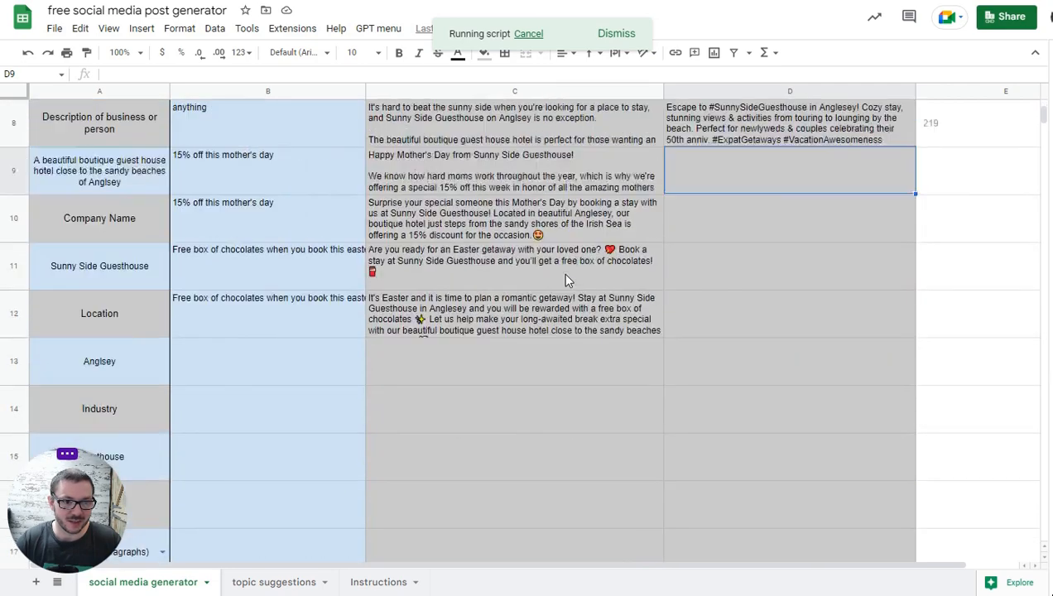
pyautogui.scroll(3)
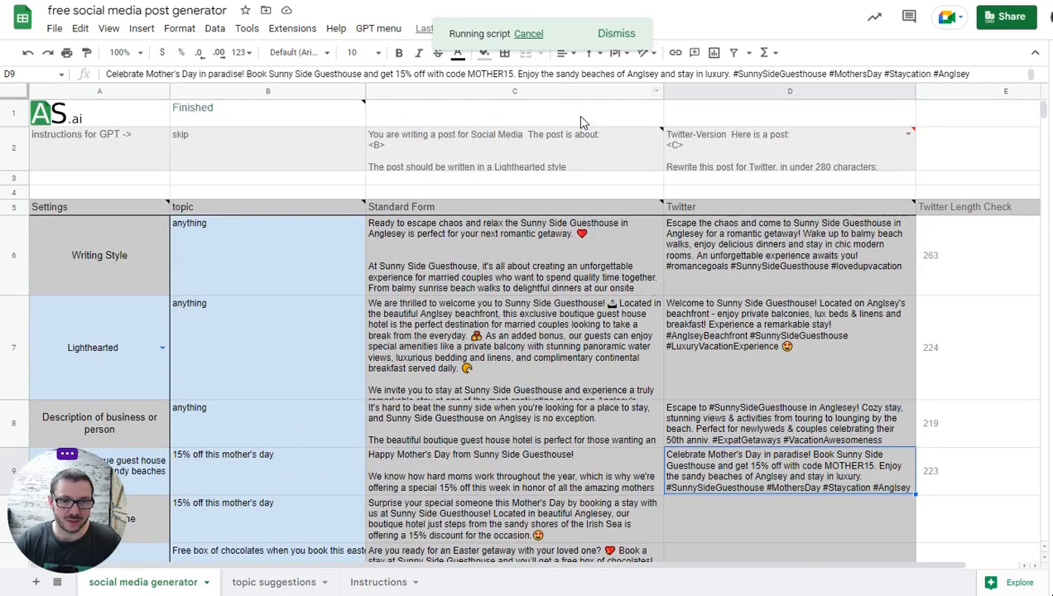
pyautogui.click(513, 147)
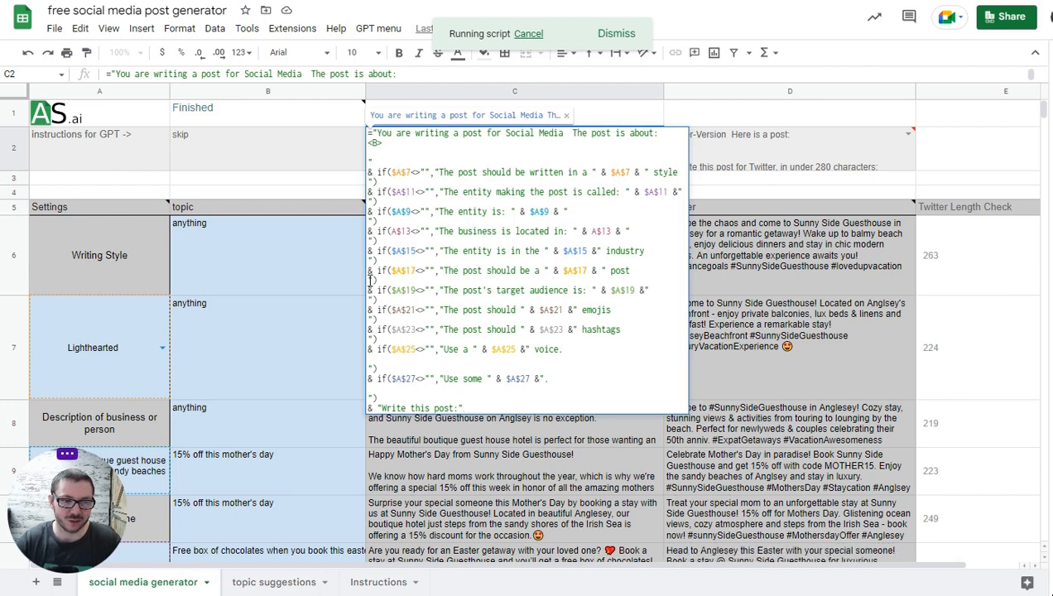
# Close the prompt formula view by selecting cell B3 and return to the filled-in posts.
pyautogui.click(268, 175)
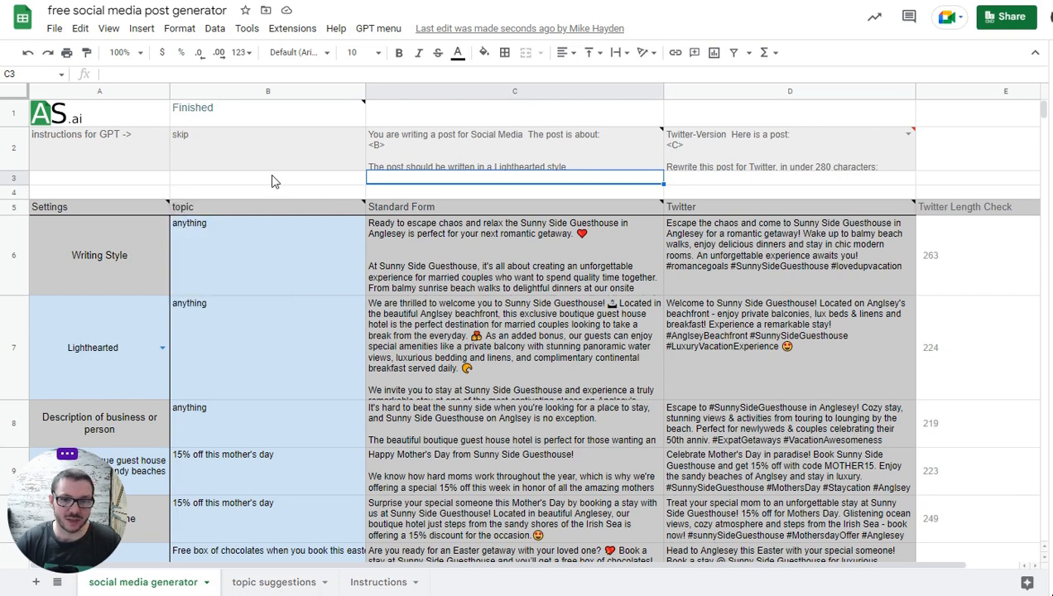
pyautogui.click(268, 175)
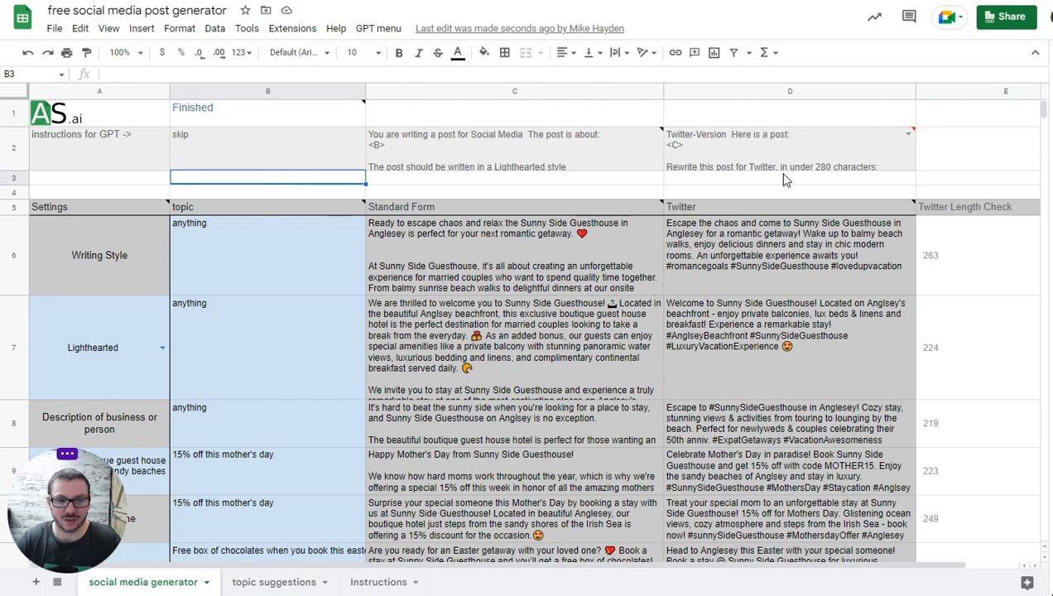
pyautogui.moveTo(753, 101)
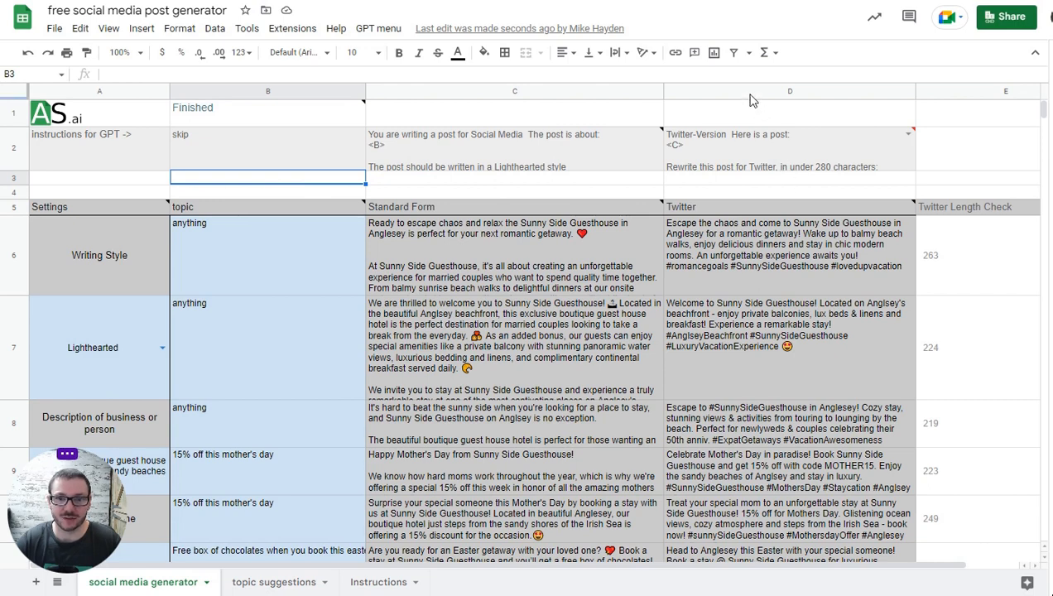